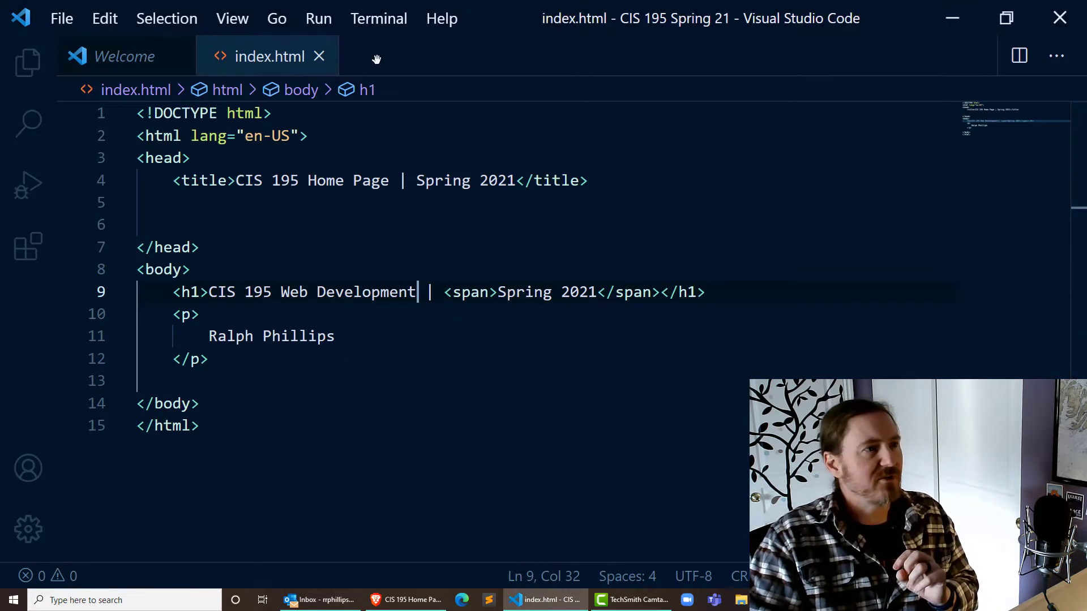
Create a new untitled file and save it as template1.html in CIS 195 Spring 21.
left_click(61, 18)
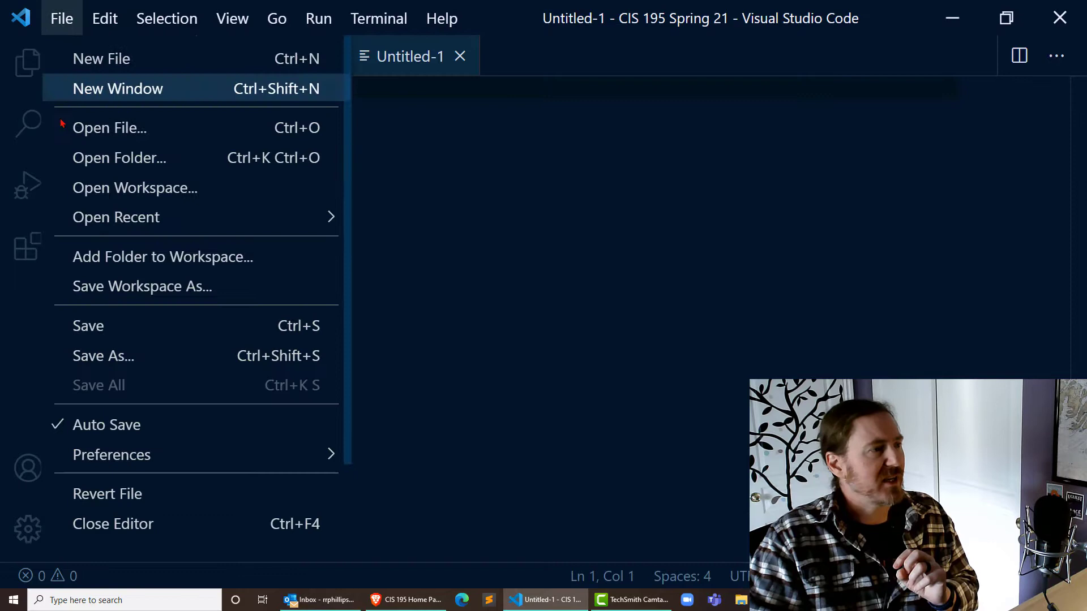
left_click(103, 355)
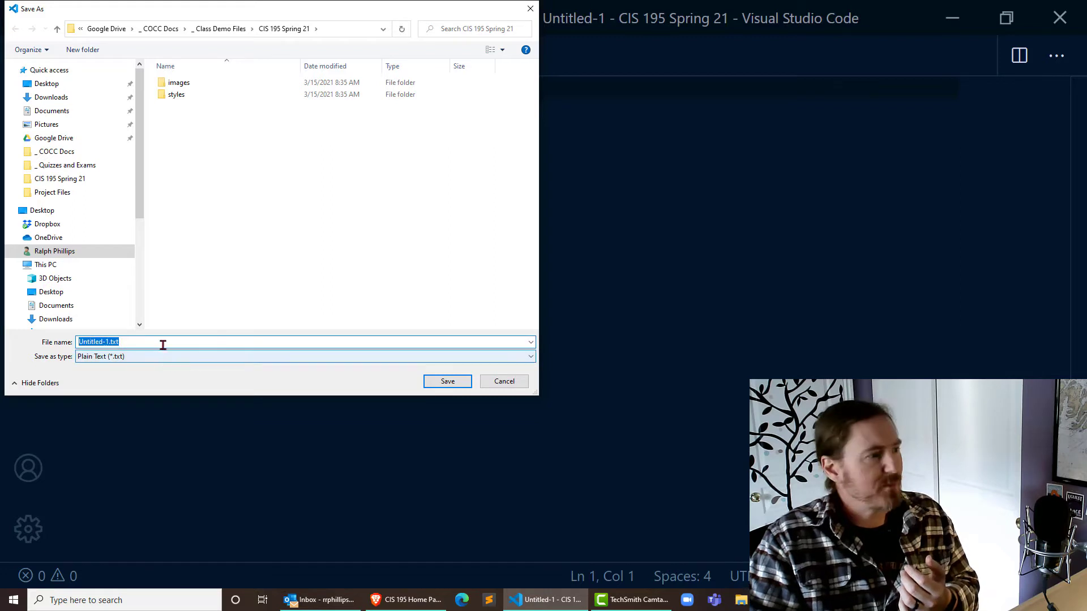
mouse_move(290, 275)
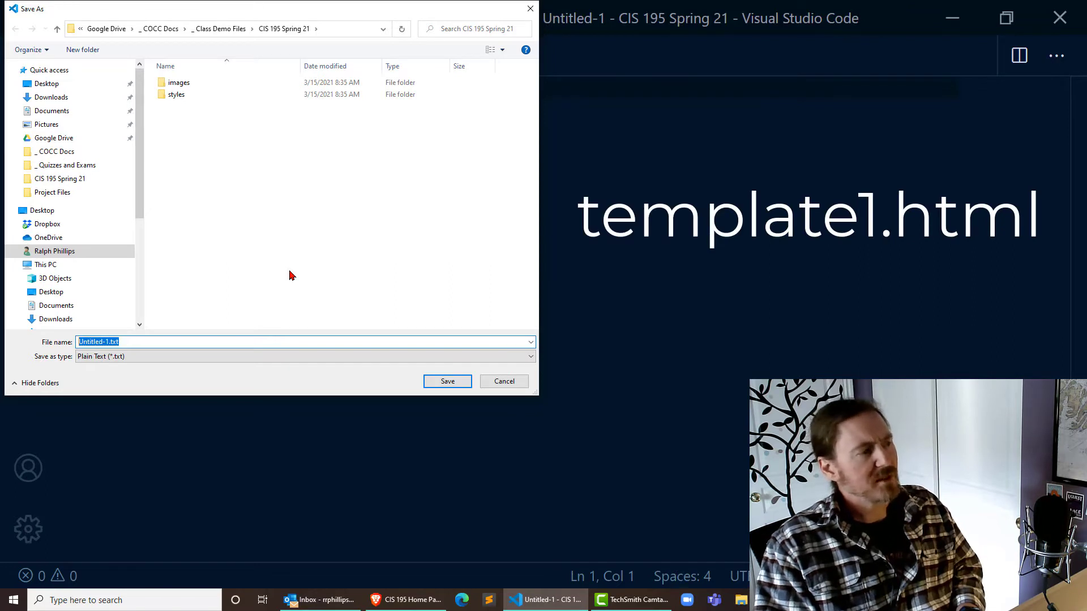
type("template")
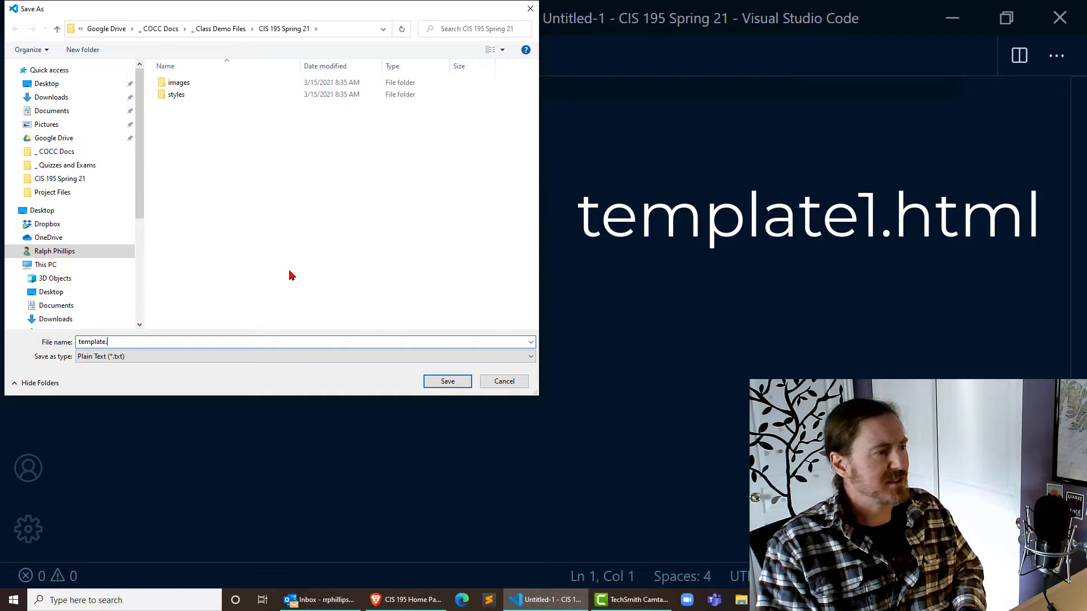
type("html")
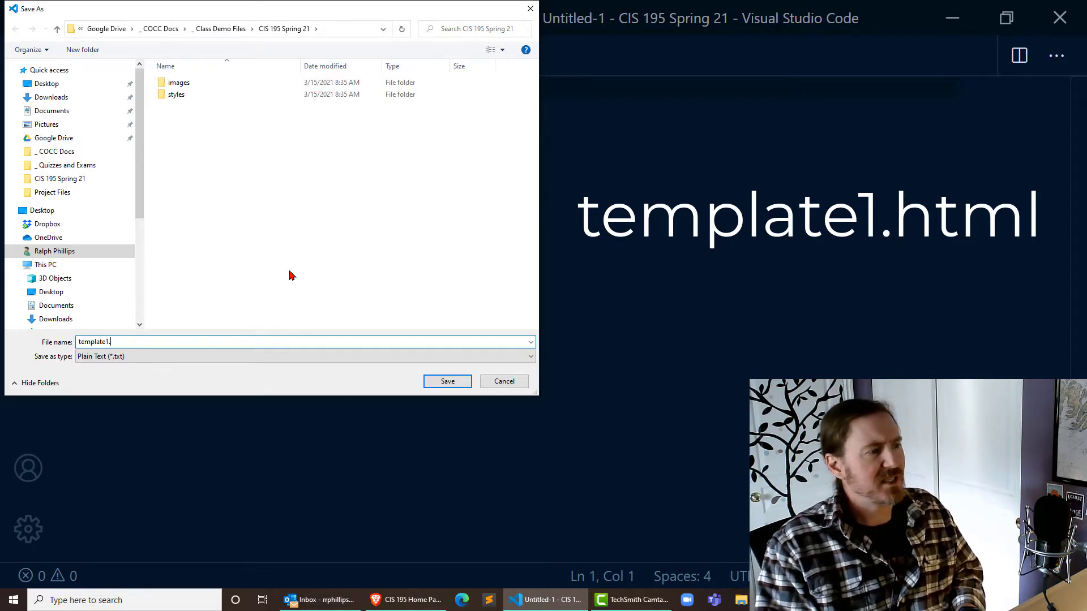
type("html")
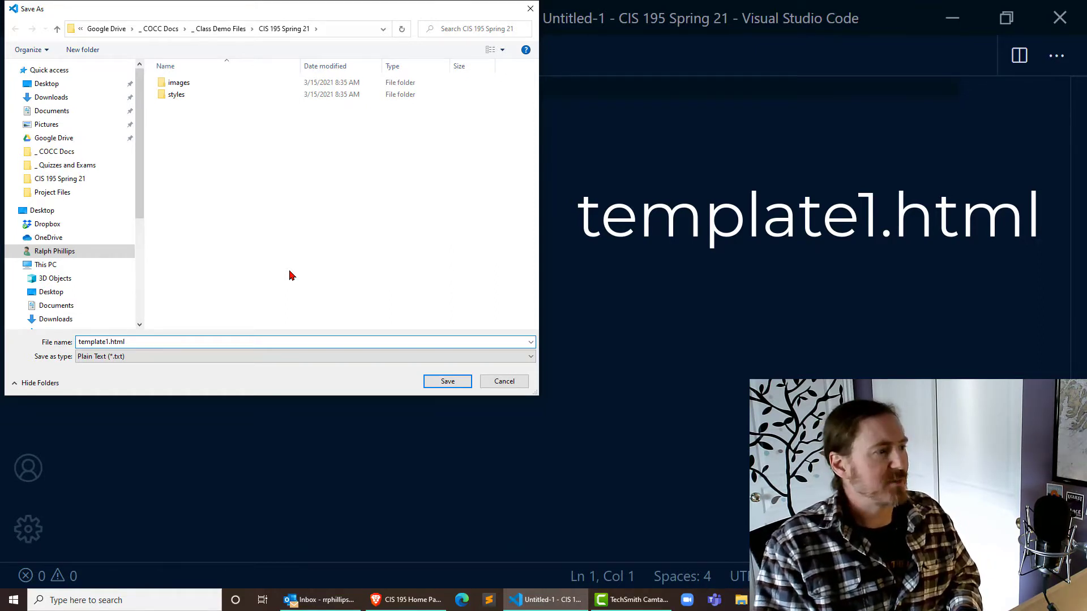
left_click(447, 381)
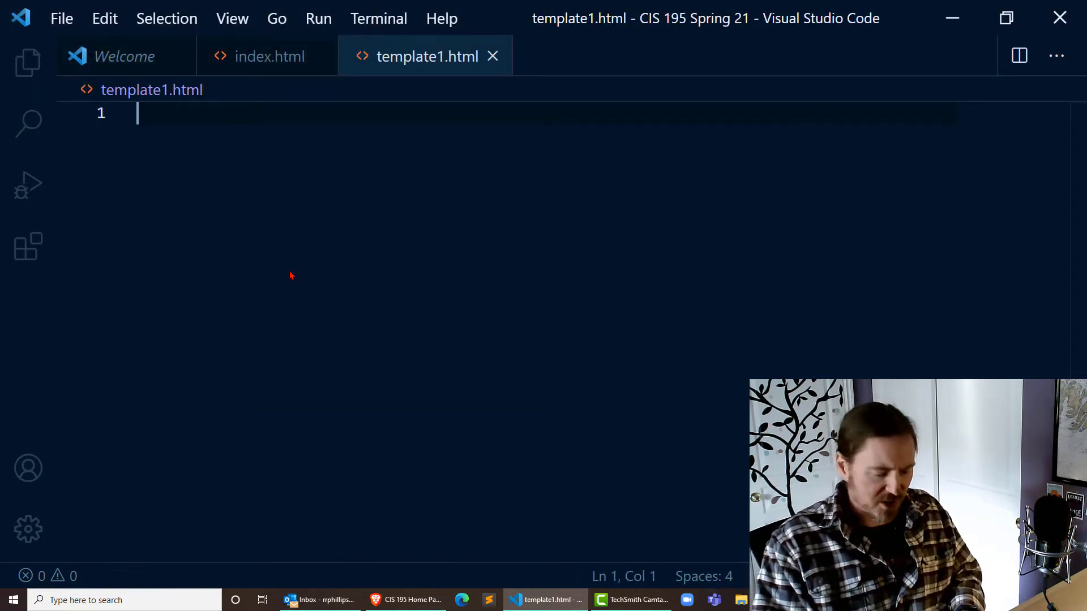
Type <!DOCTYPE html> on line 1, comparing against index.html.
type("<!DOCTYPE html>")
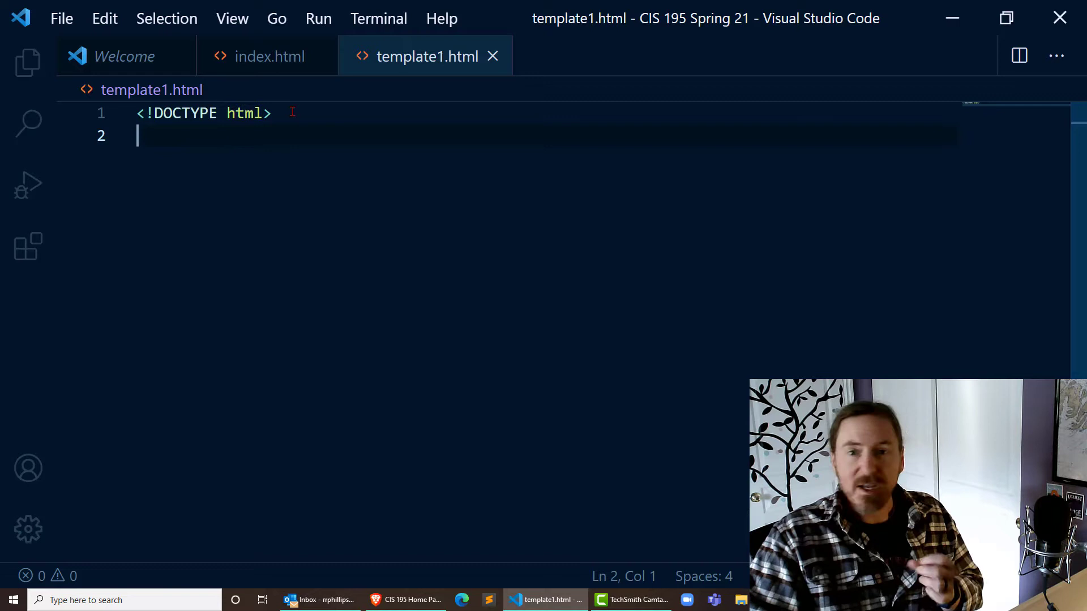
left_click(270, 56)
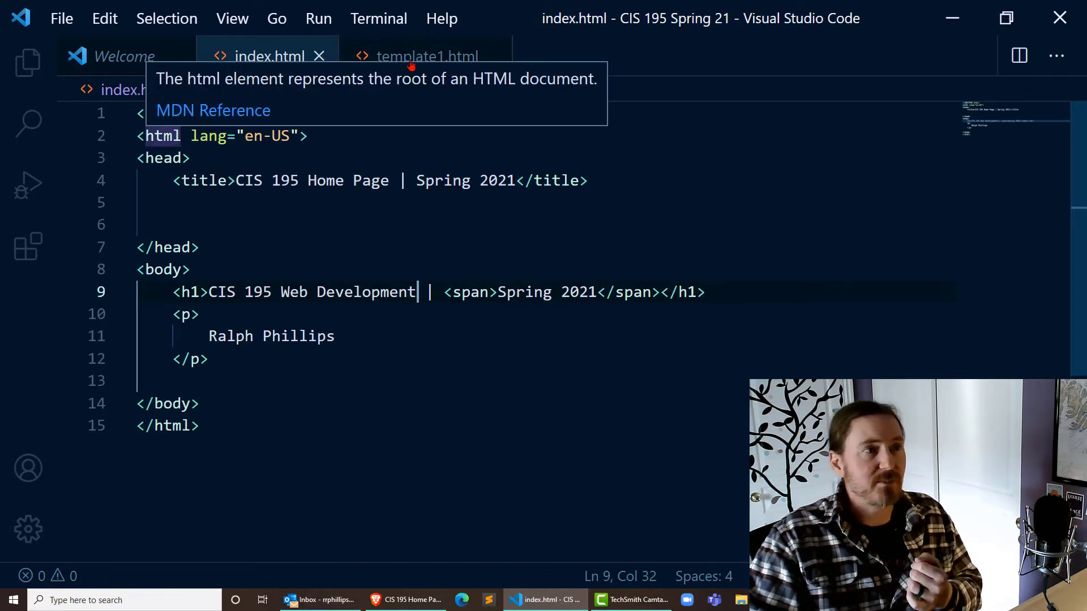
left_click(426, 56)
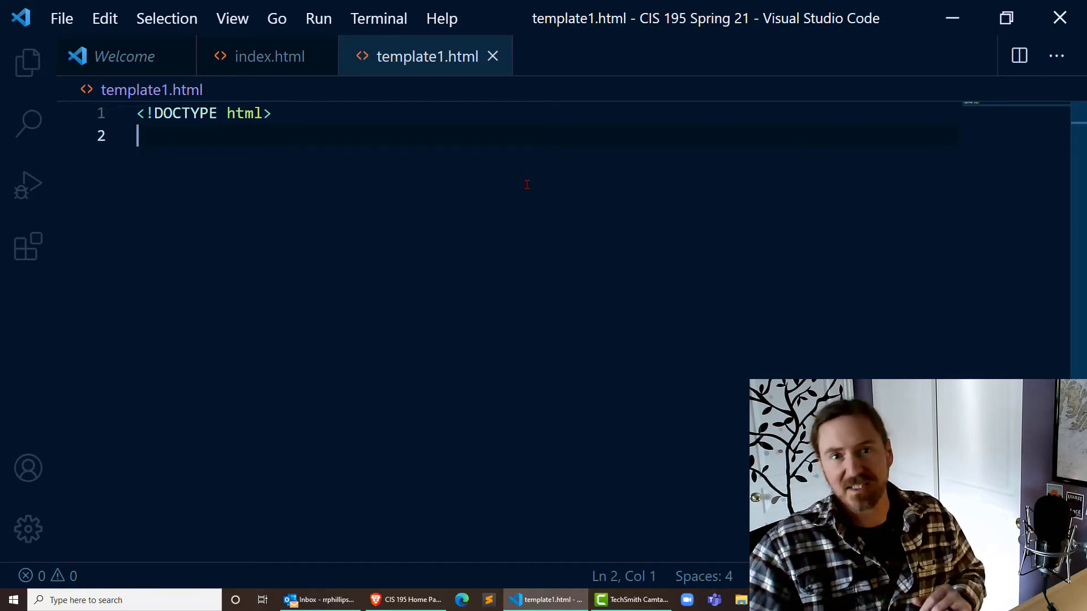
mouse_move(274, 168)
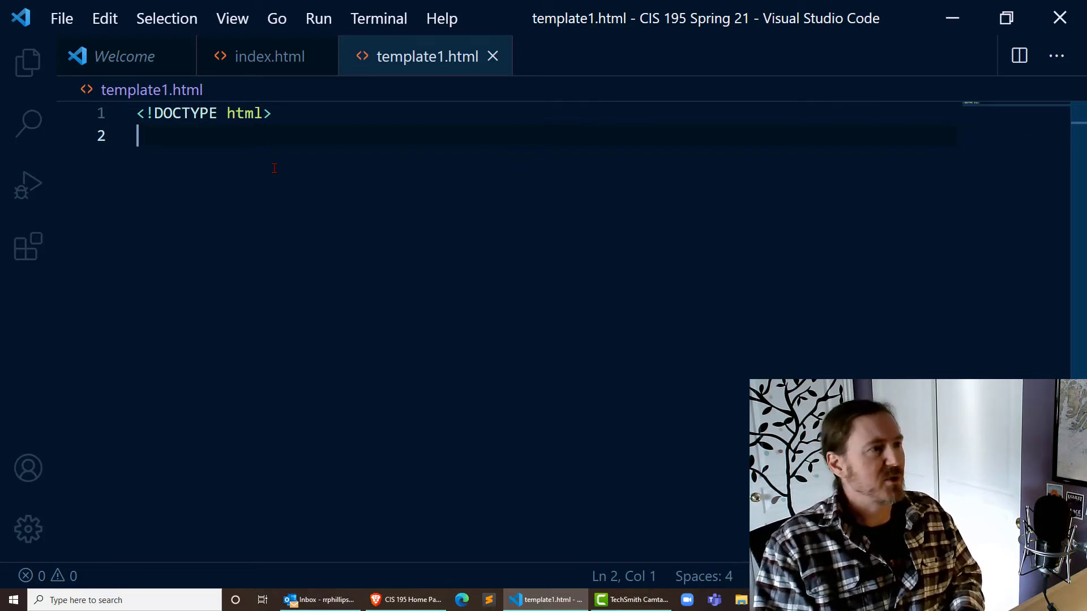
Add an <html lang="en-US"> element containing a head with a meta tag.
type("<html")
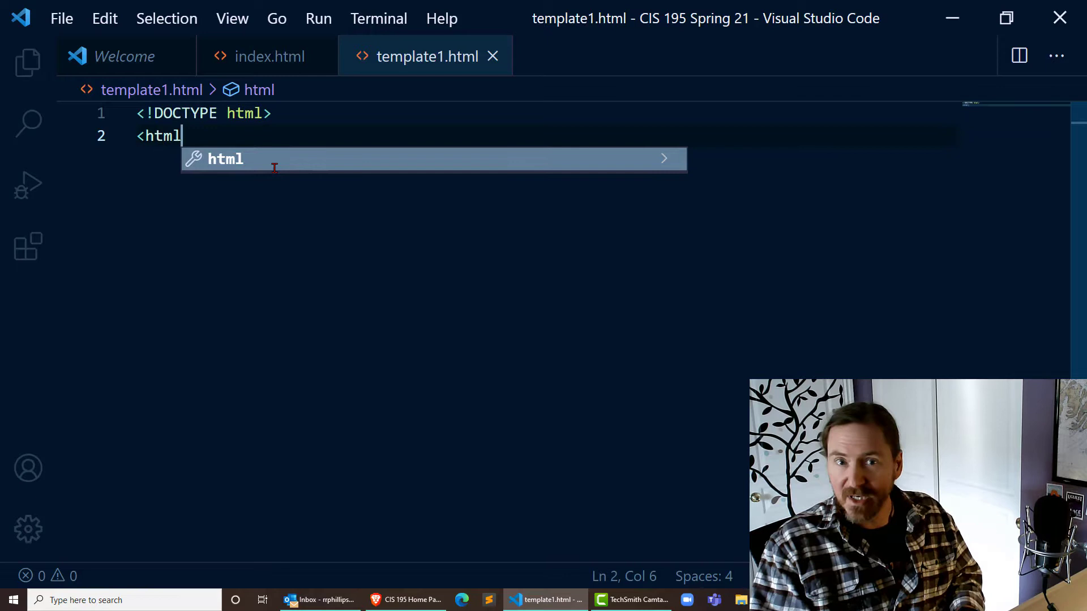
type("lang=")
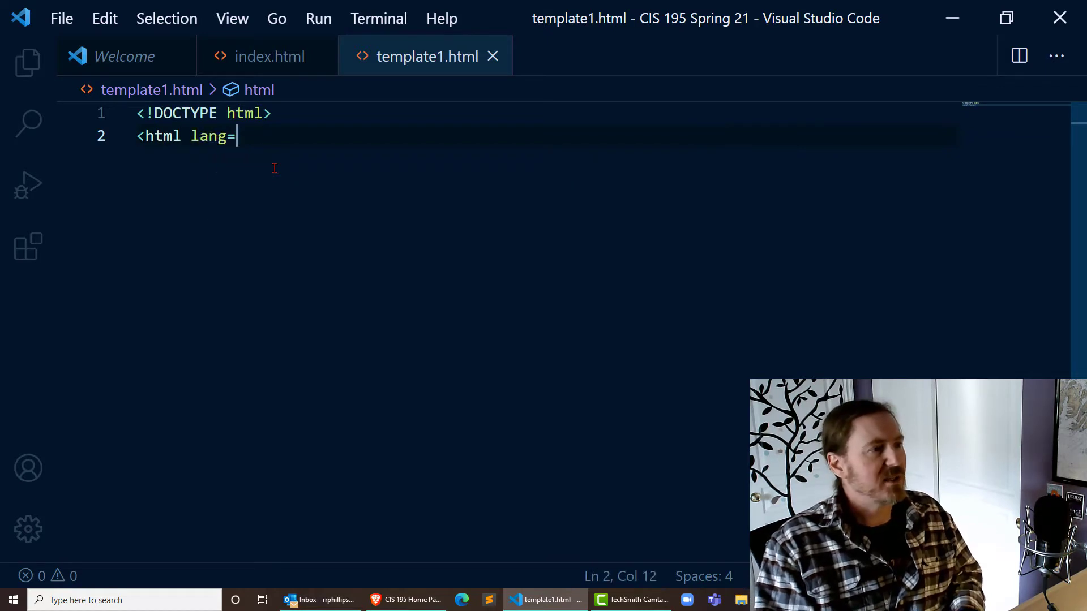
type("\"en-US\">")
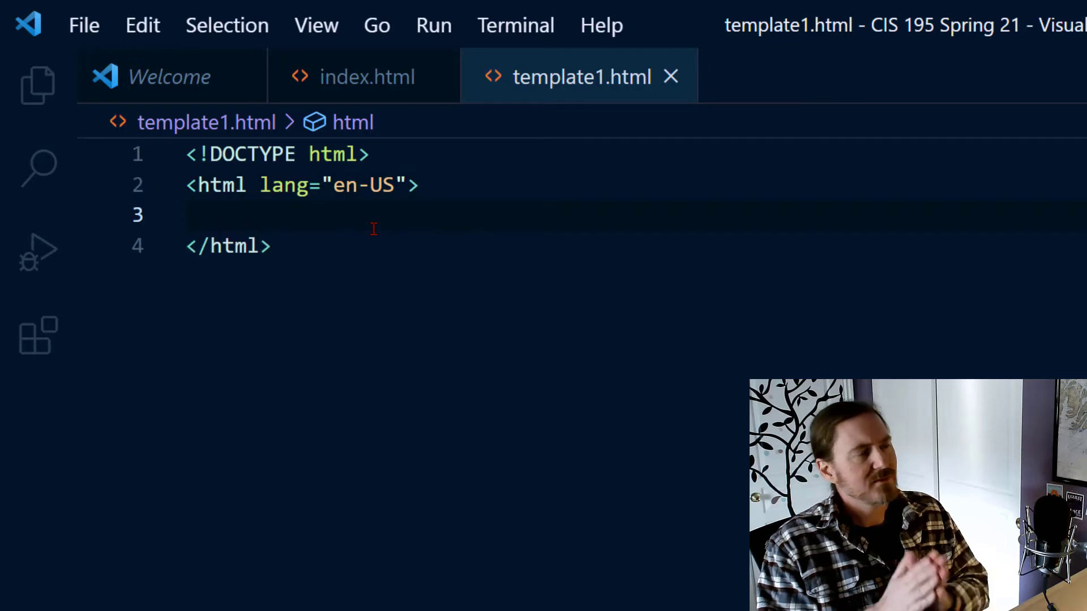
left_click(237, 215)
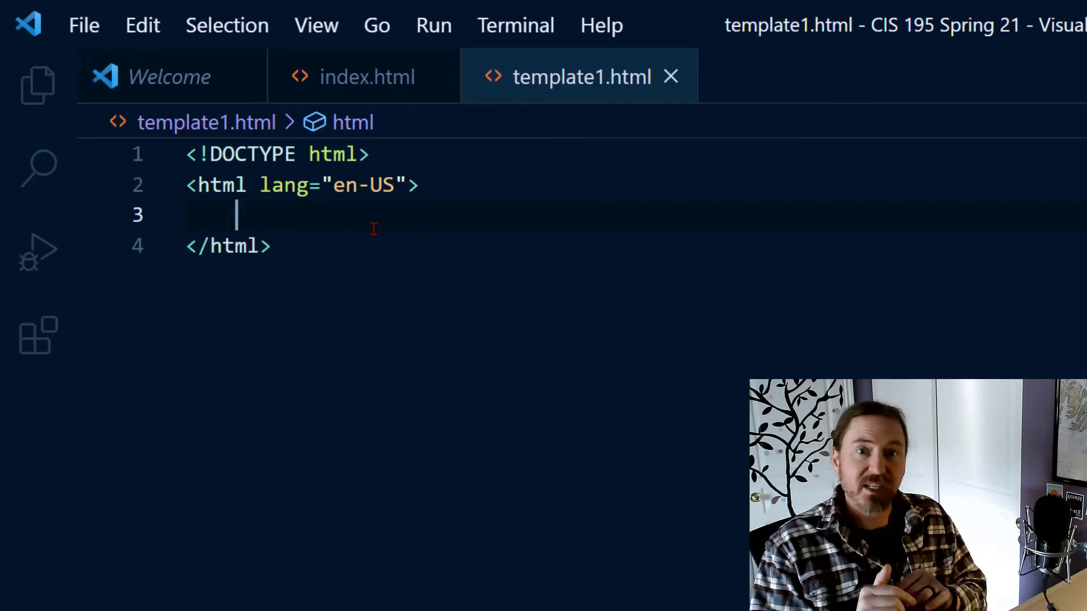
type("<head>")
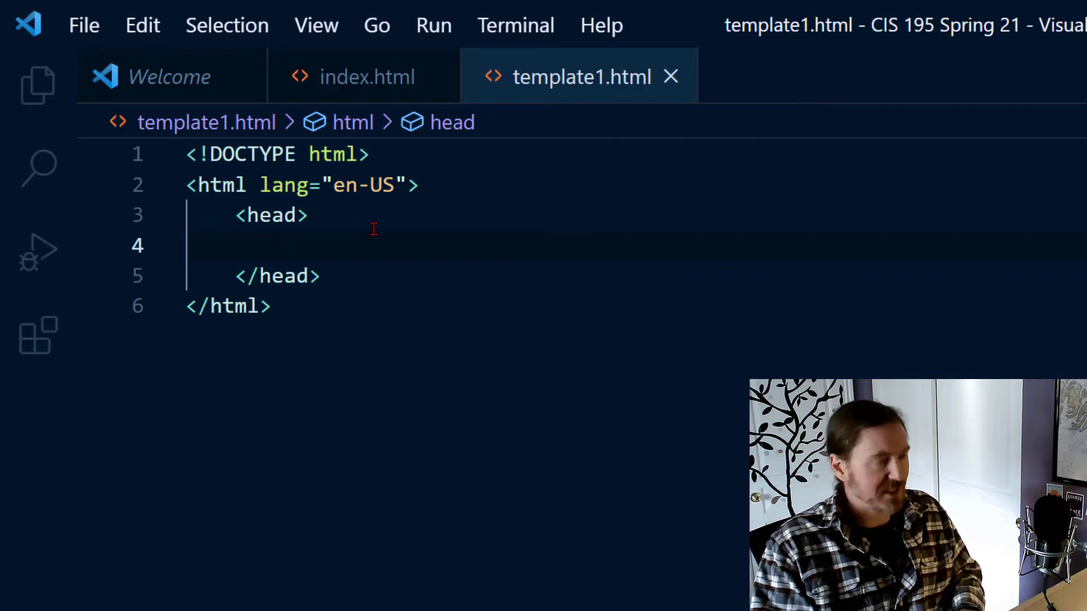
type("<meta>")
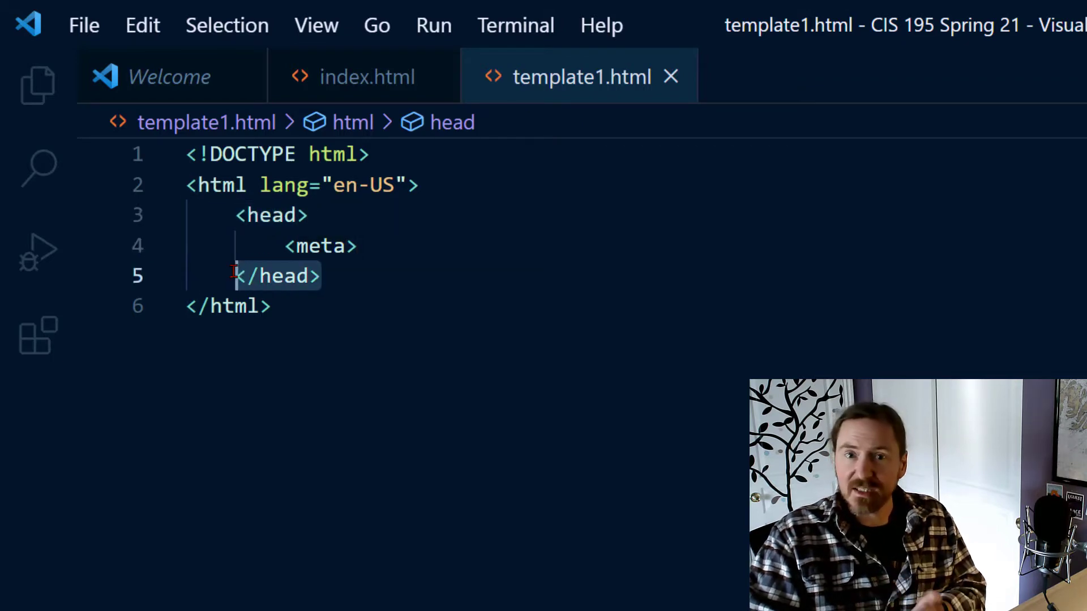
Add an empty body section below the head.
left_click(232, 184)
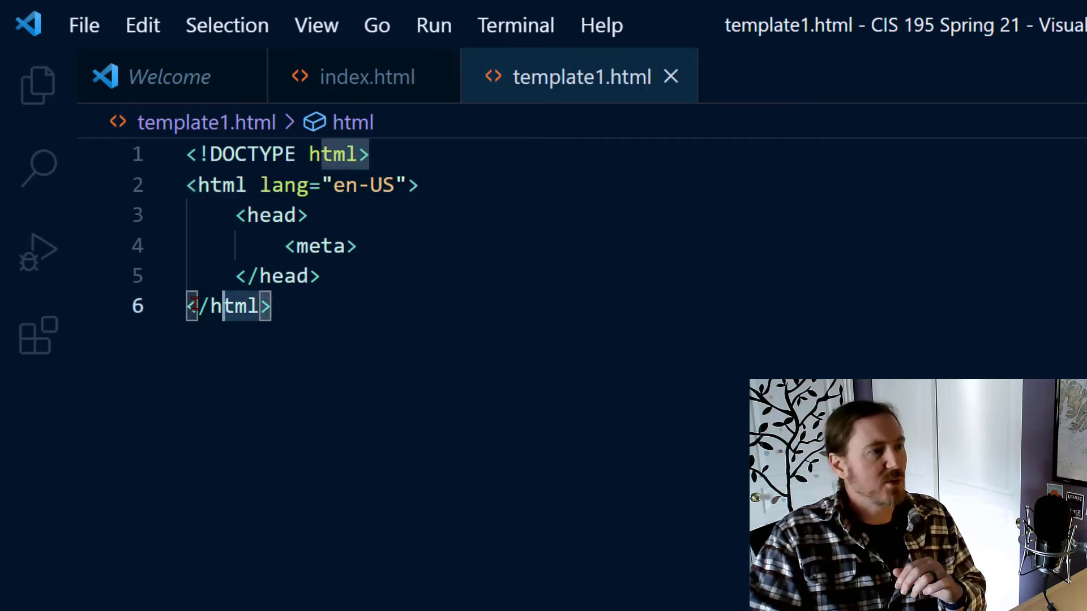
left_click(324, 276)
type("<body>")
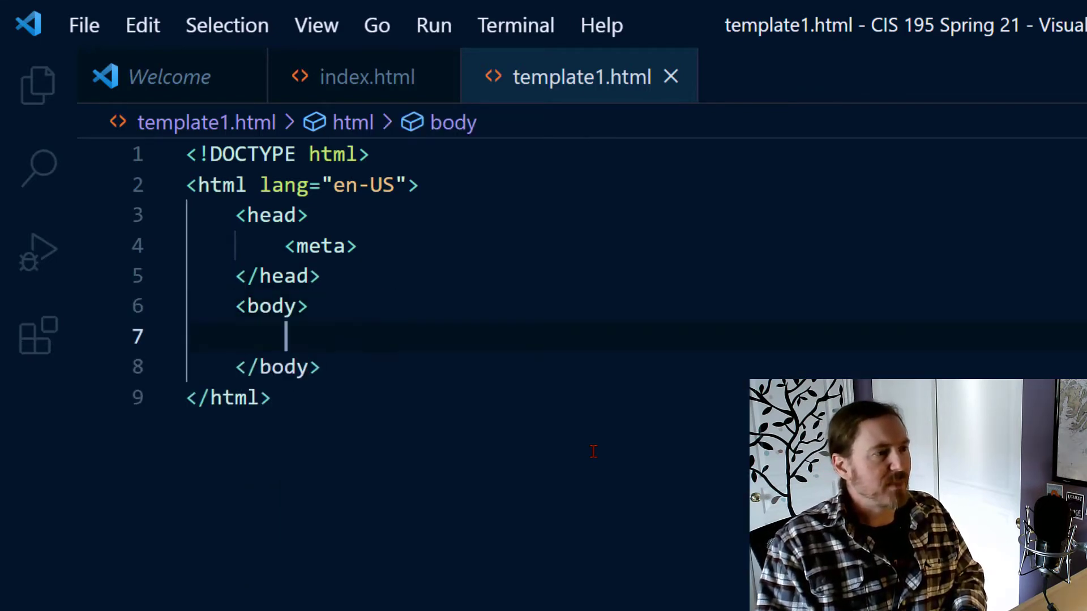
key("Enter")
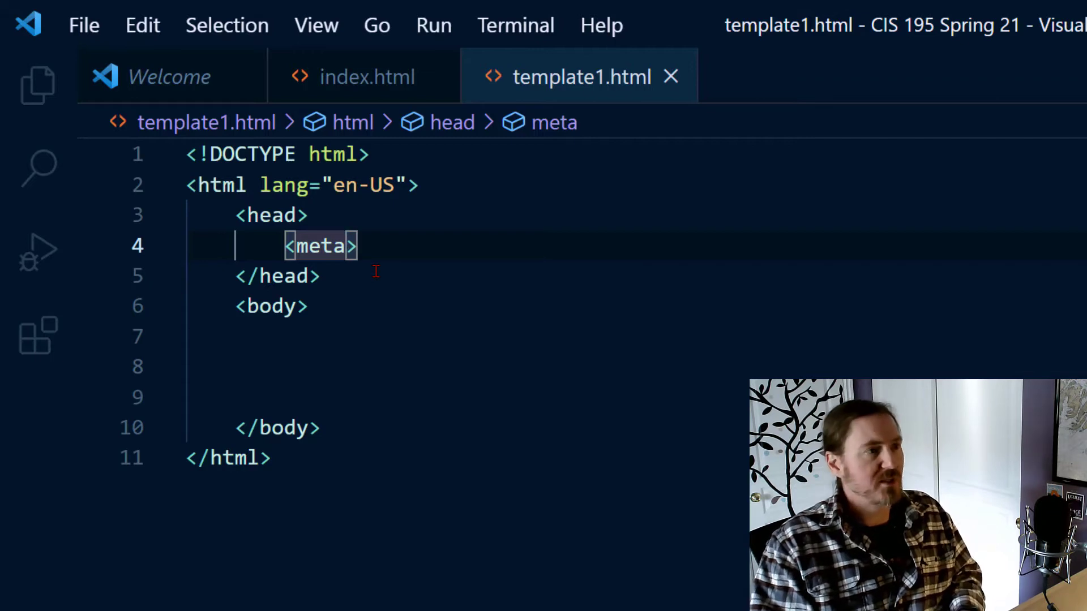
Write charset="UTF-8" in the meta tag and read its documentation tooltip.
type("charset=\"UTF")
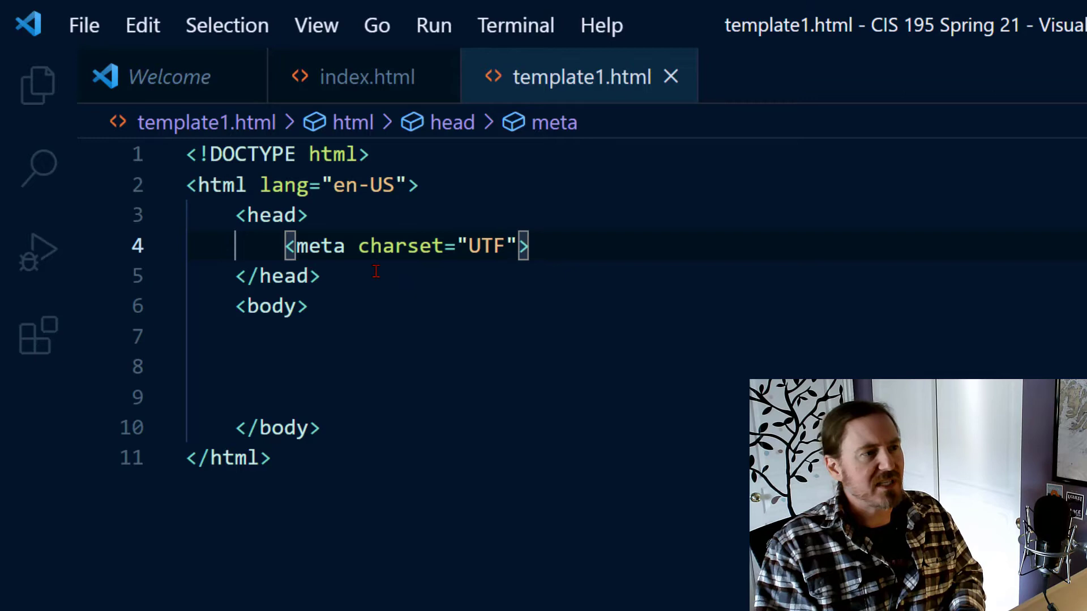
type("-8")
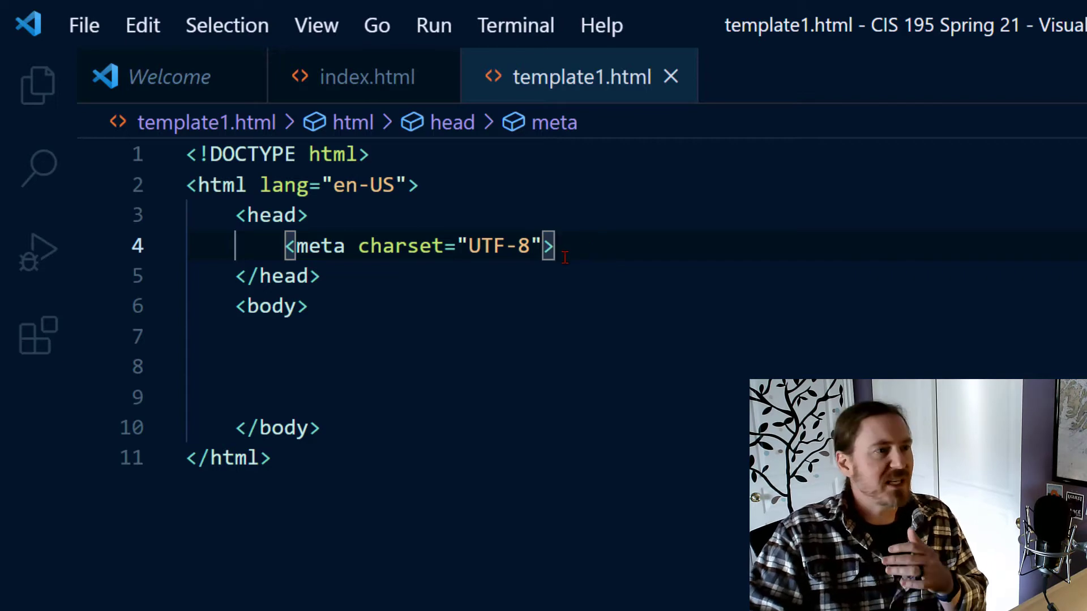
mouse_move(400, 246)
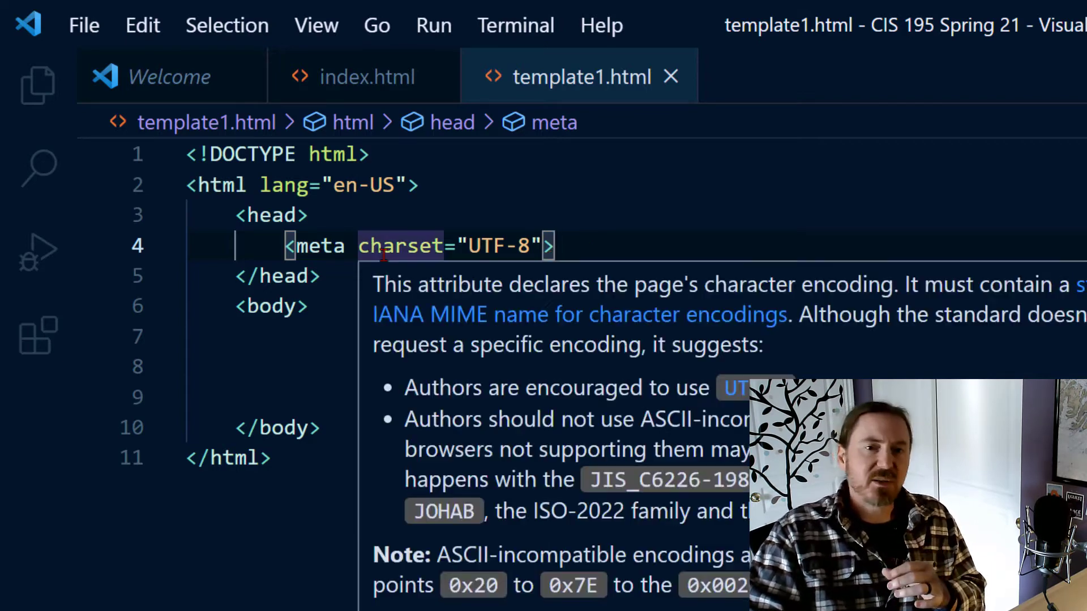
left_click(651, 238)
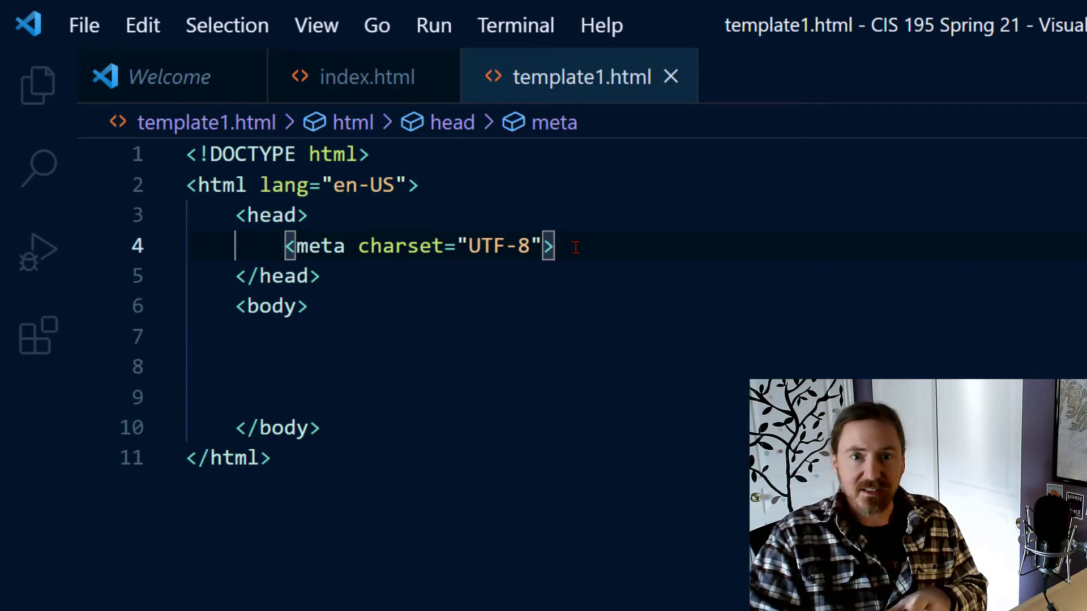
mouse_move(515, 269)
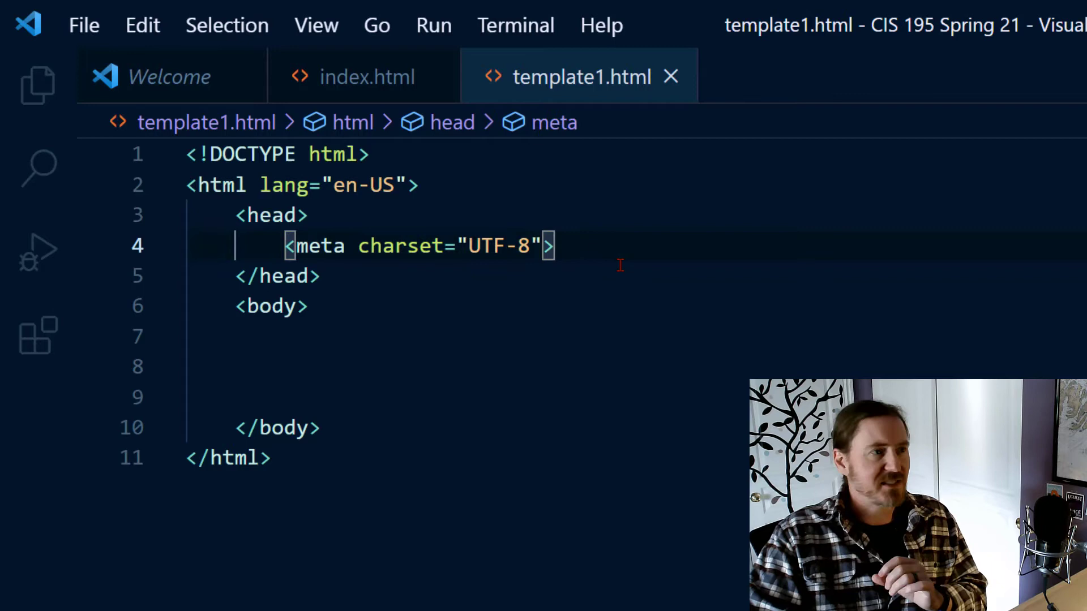
mouse_move(644, 273)
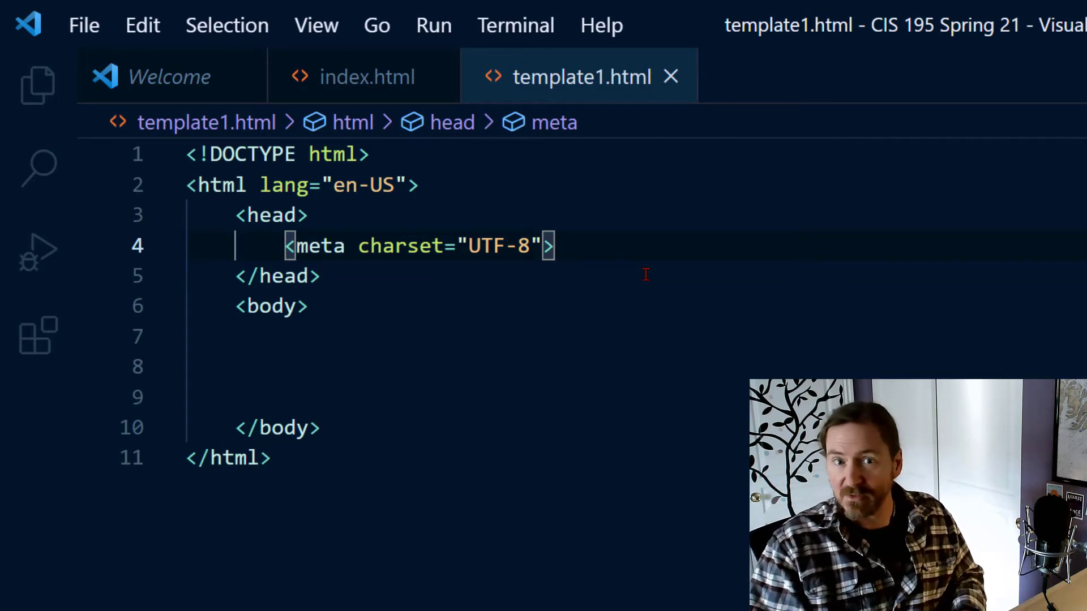
Add the title 'Blank Page Tempate #1' with blank lines below it.
type("<title>Blank </title>")
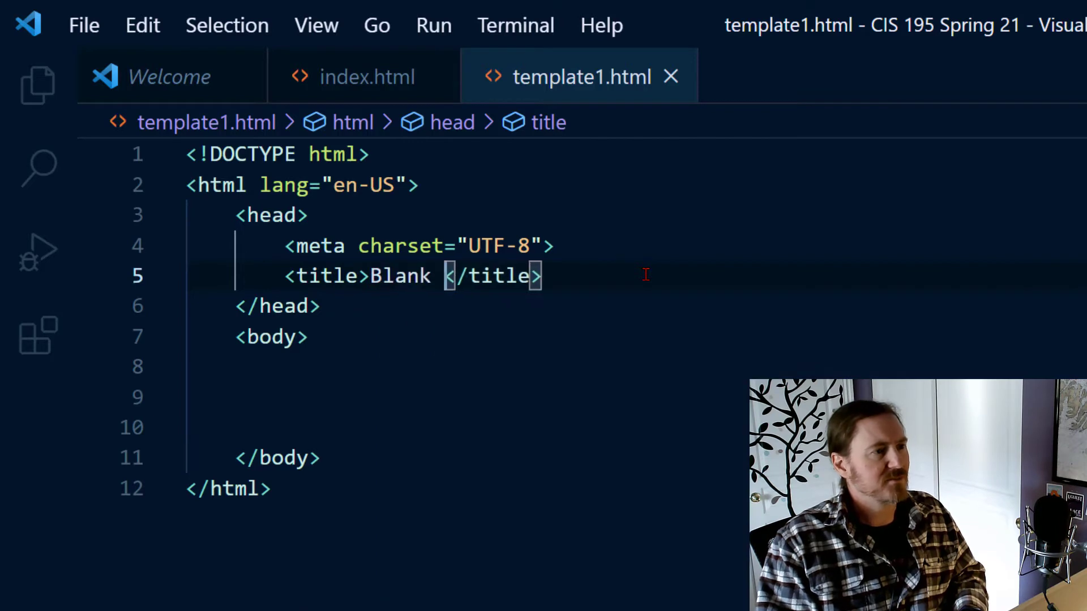
type("Page Tempat")
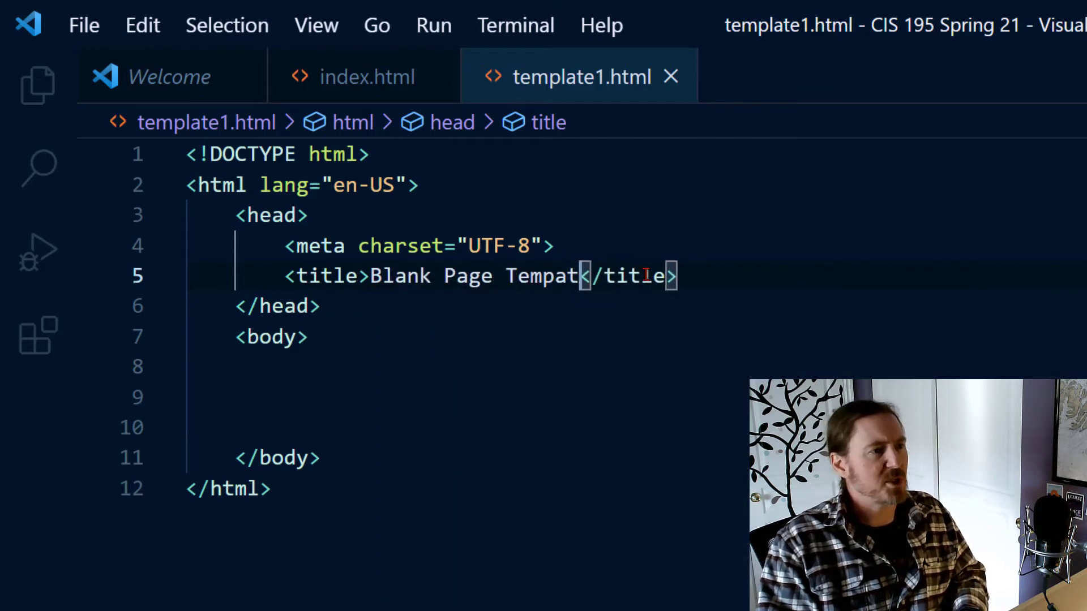
type("#1")
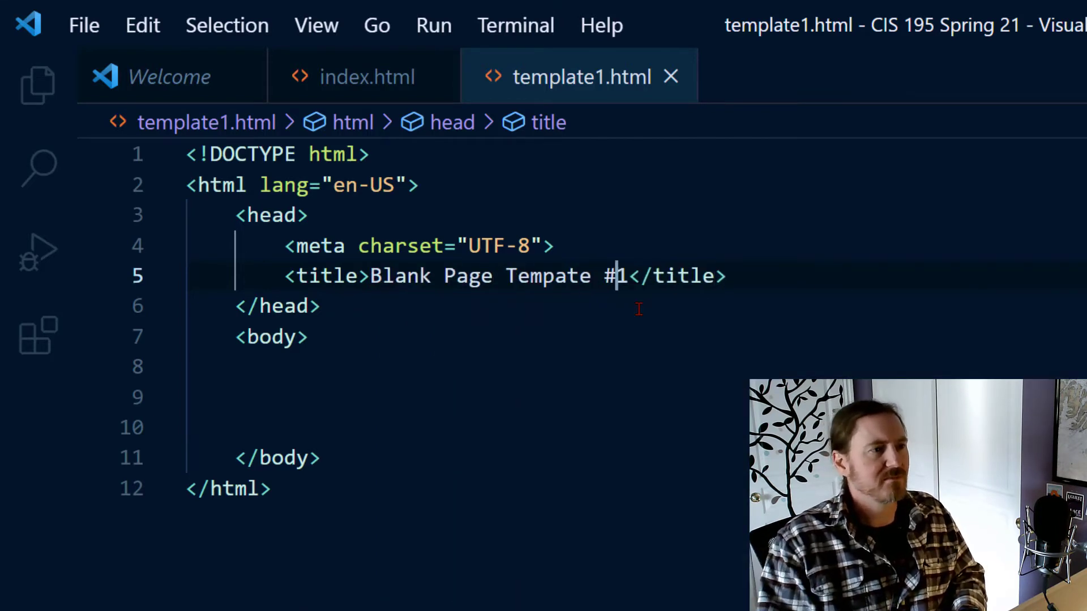
left_click(728, 276)
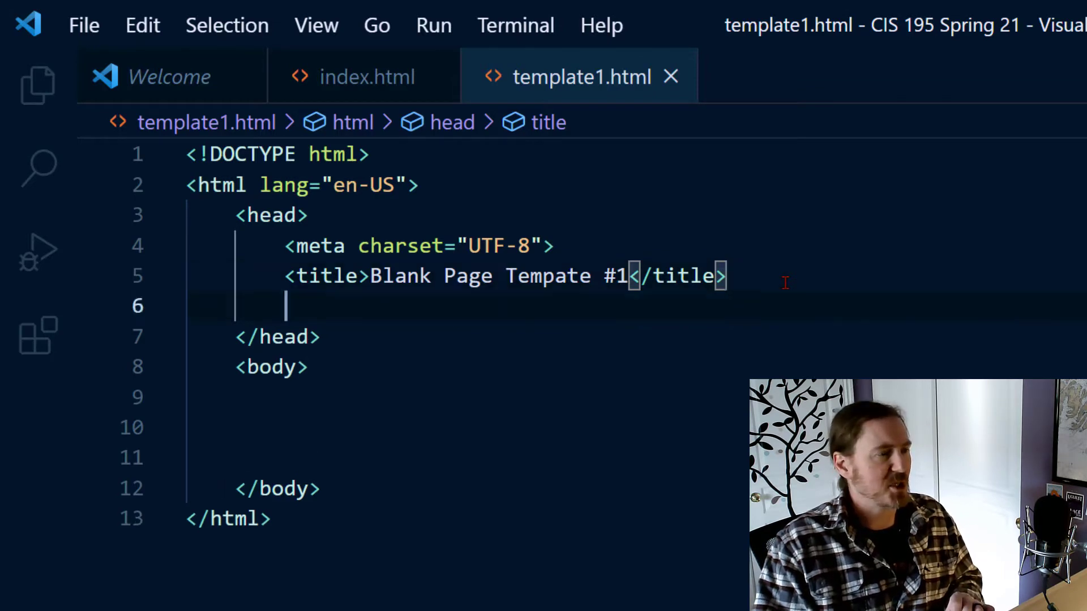
key("Enter")
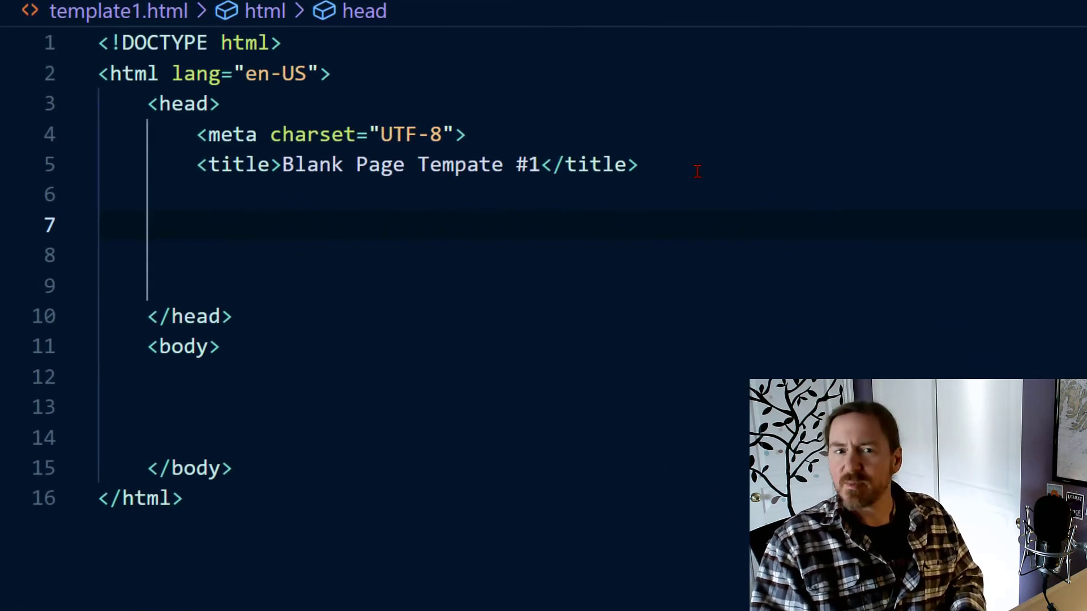
Add a meta author tag with content 'Ralph Phillips' and begin a description meta tag.
type("<")
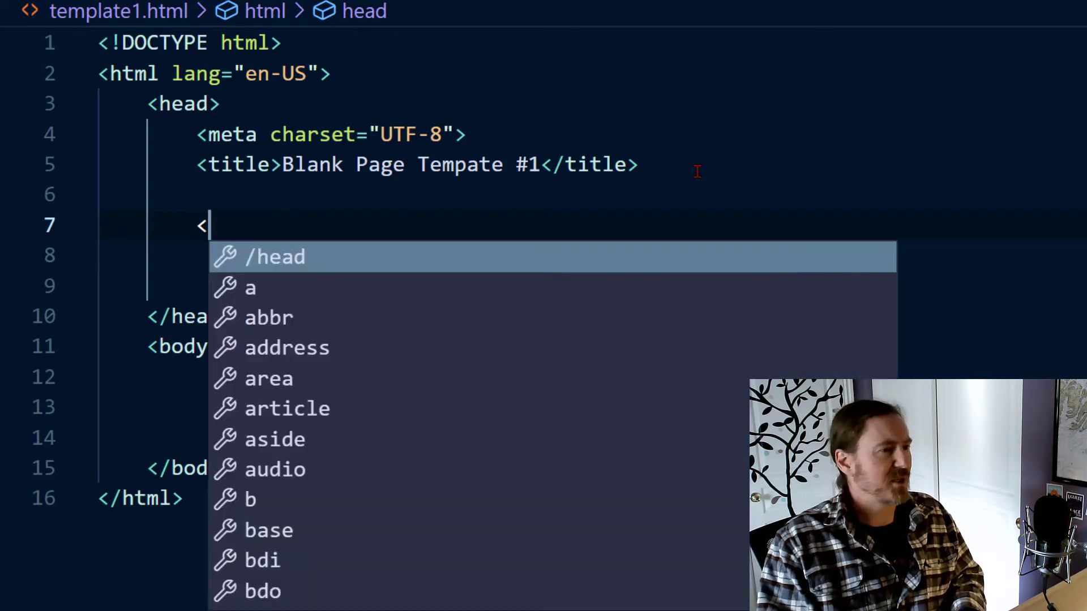
type("meta name")
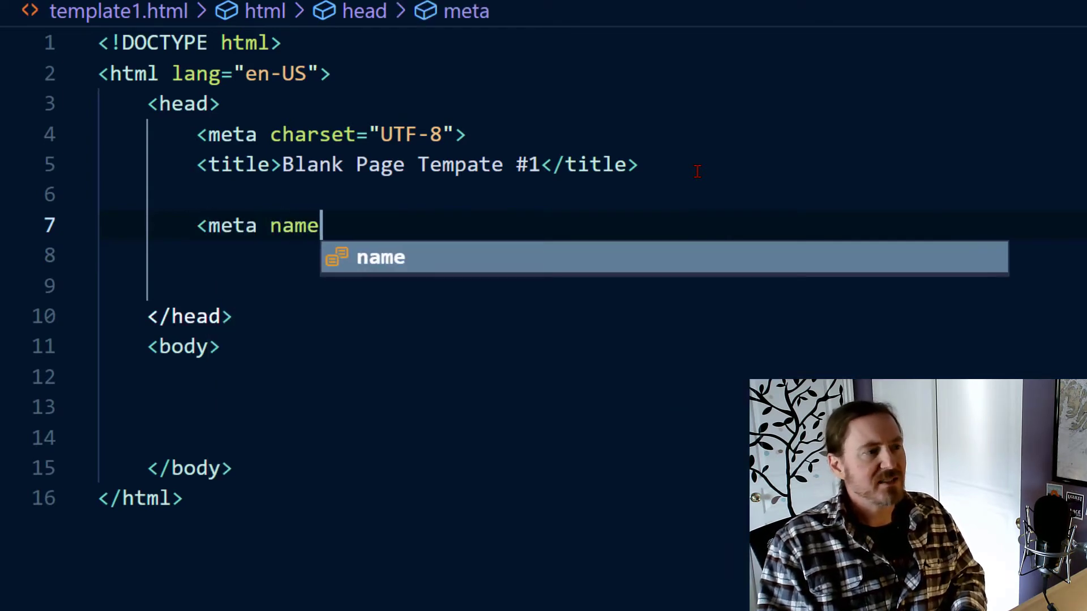
type("=\"author\" c")
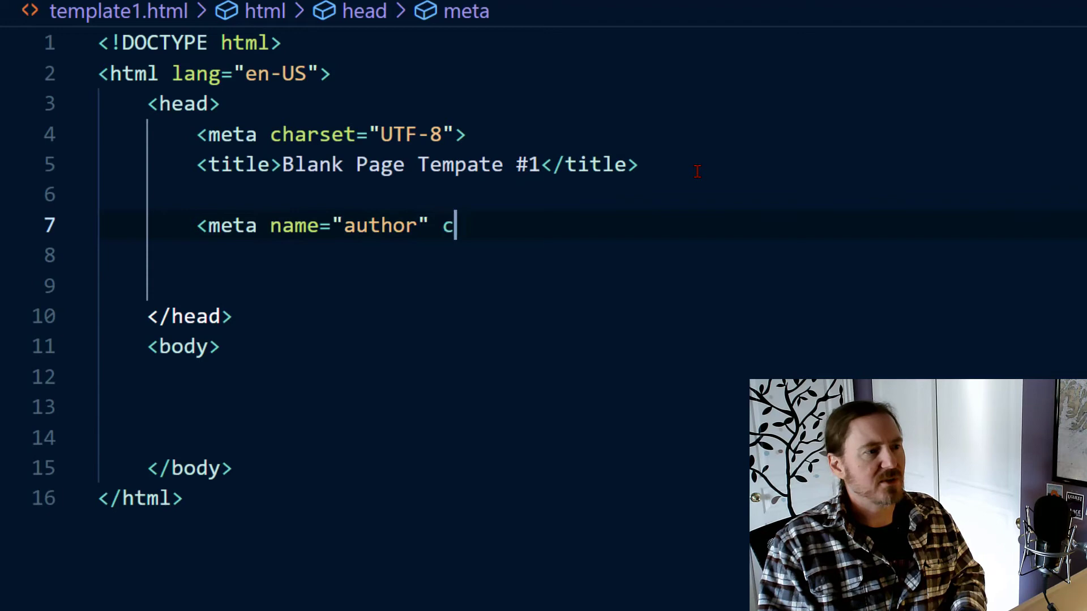
type("ontent=\"Ral")
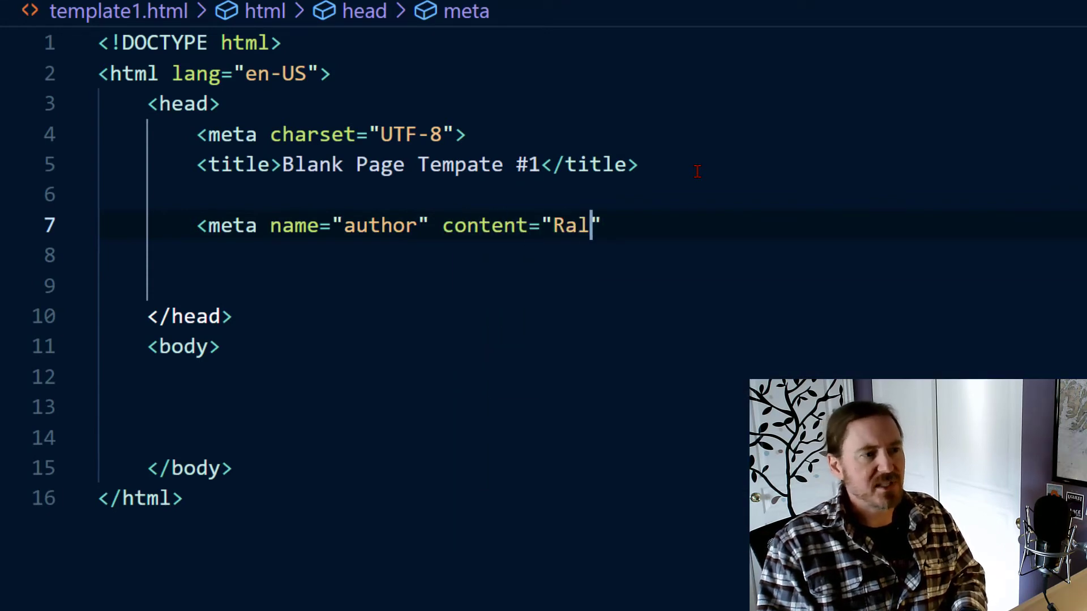
type("ph Phillips")
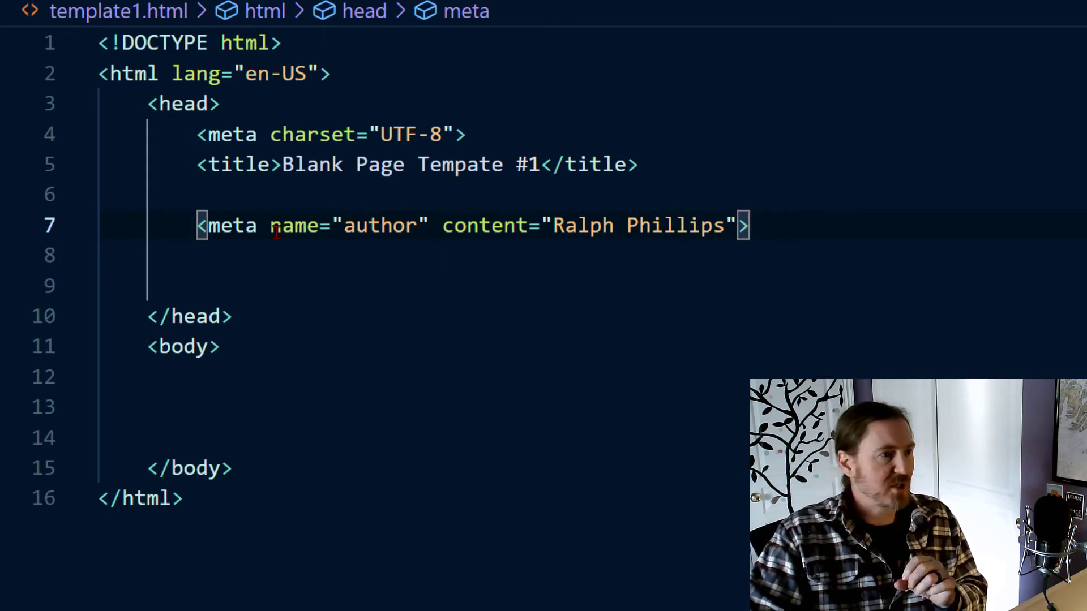
double_click(294, 225)
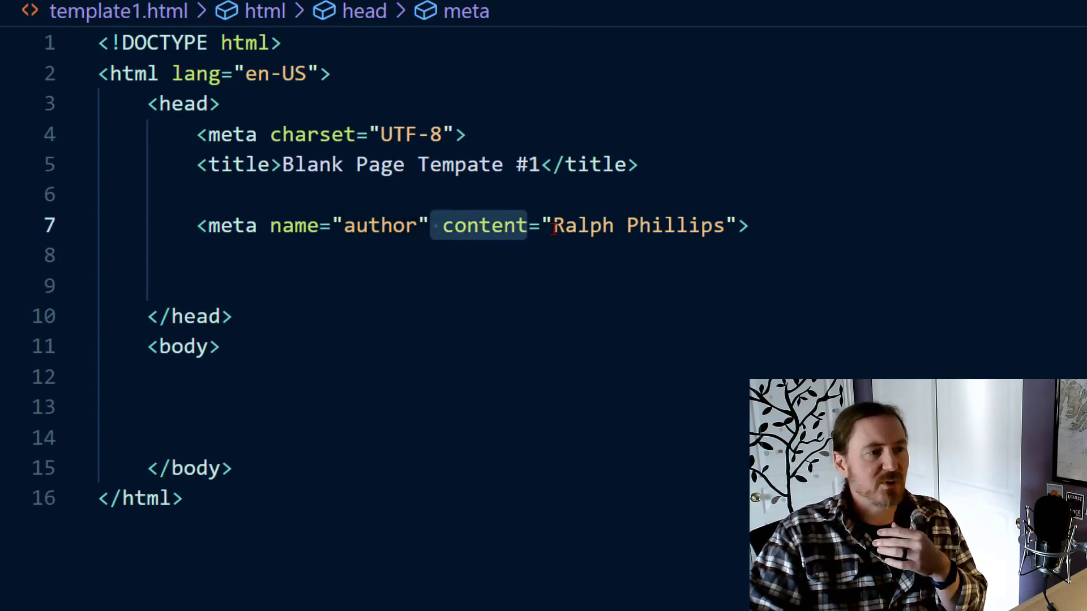
double_click(636, 225)
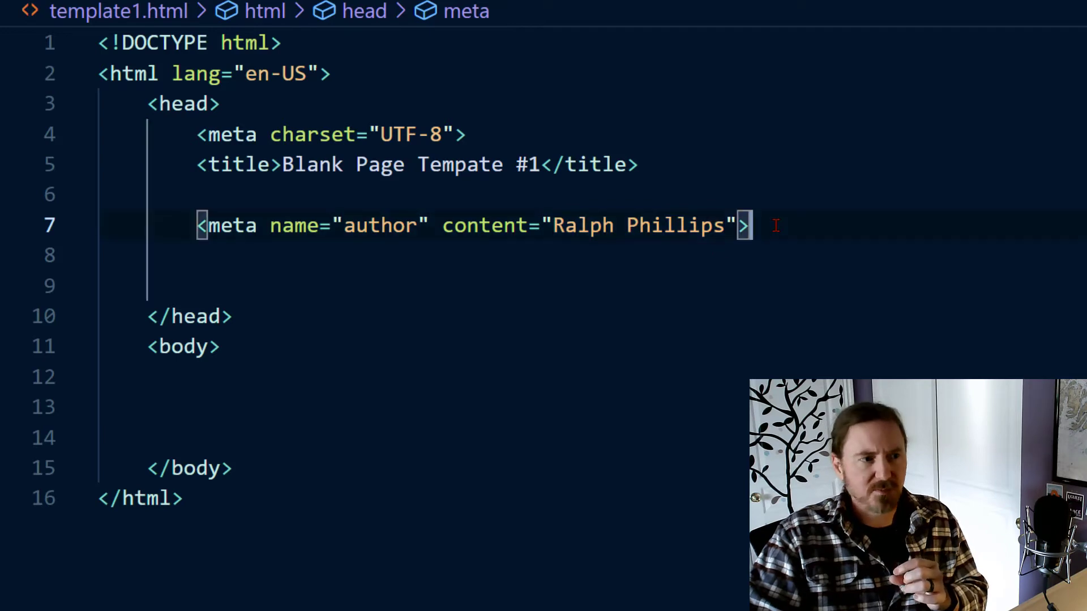
type("<meta name=\"descript")
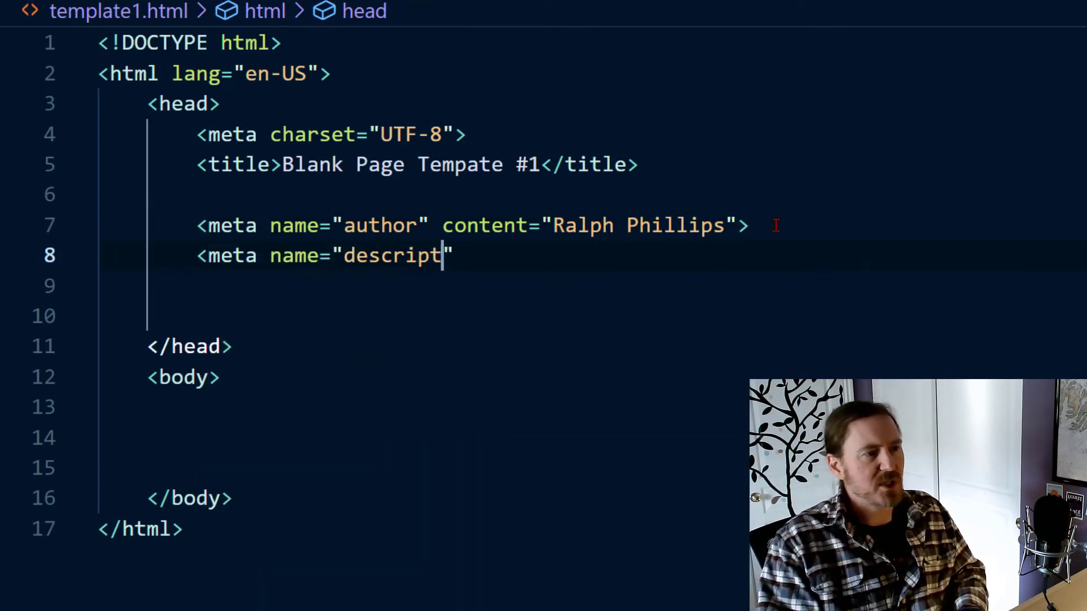
Close the description meta tag with content 'short description for this web page.'.
type("ion\" content")
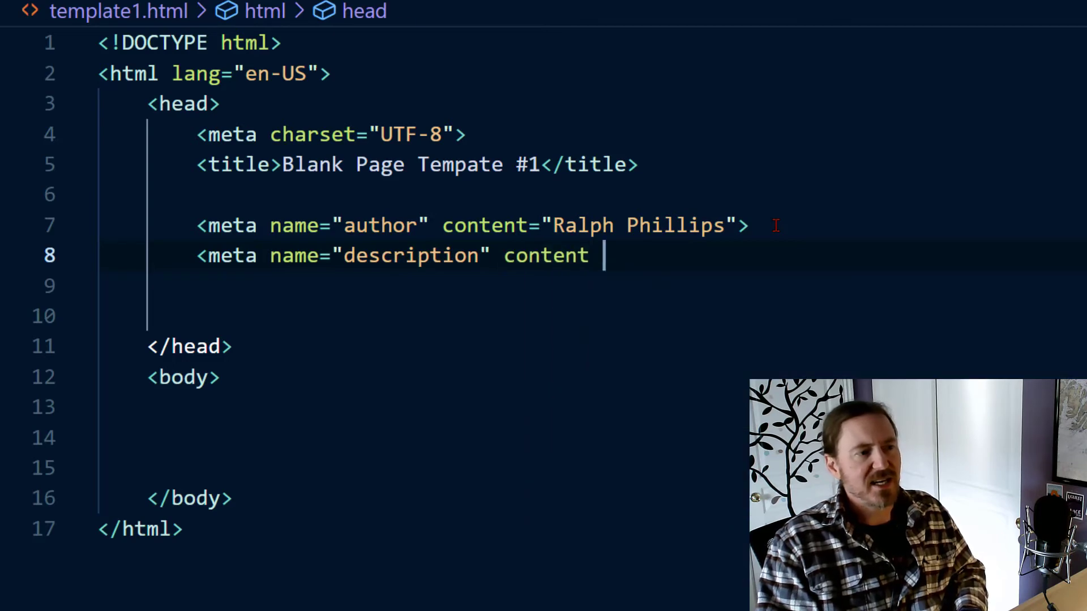
type("=\"\"")
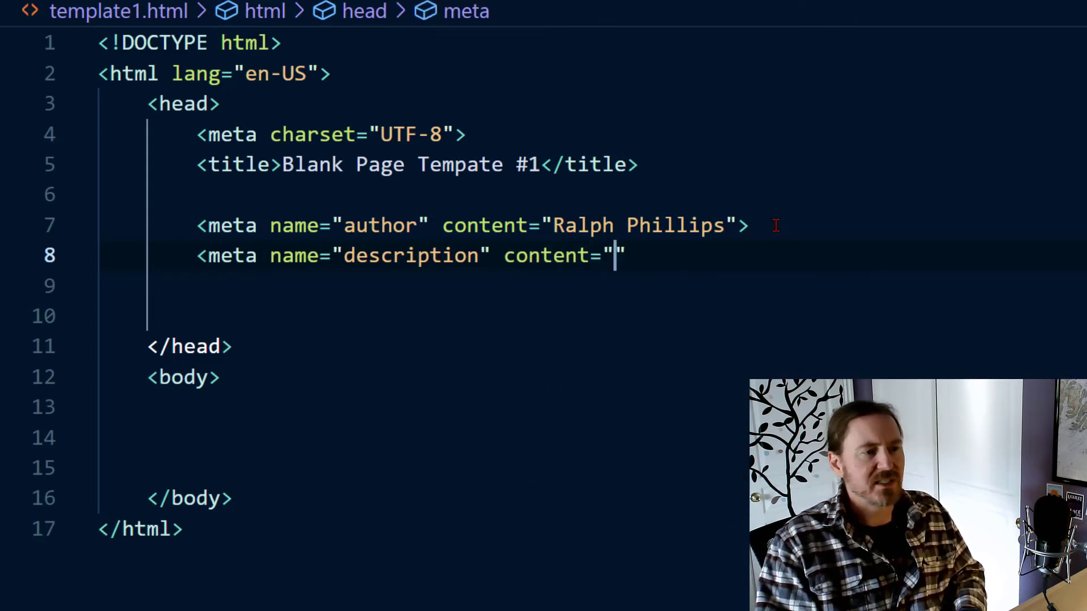
type("short descri")
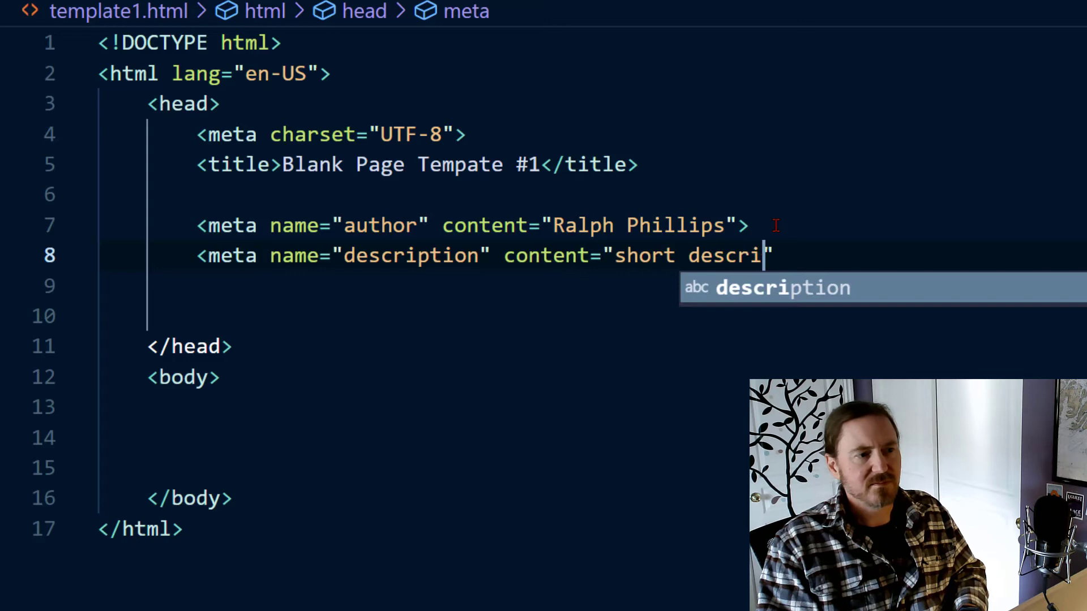
type("ption for this web")
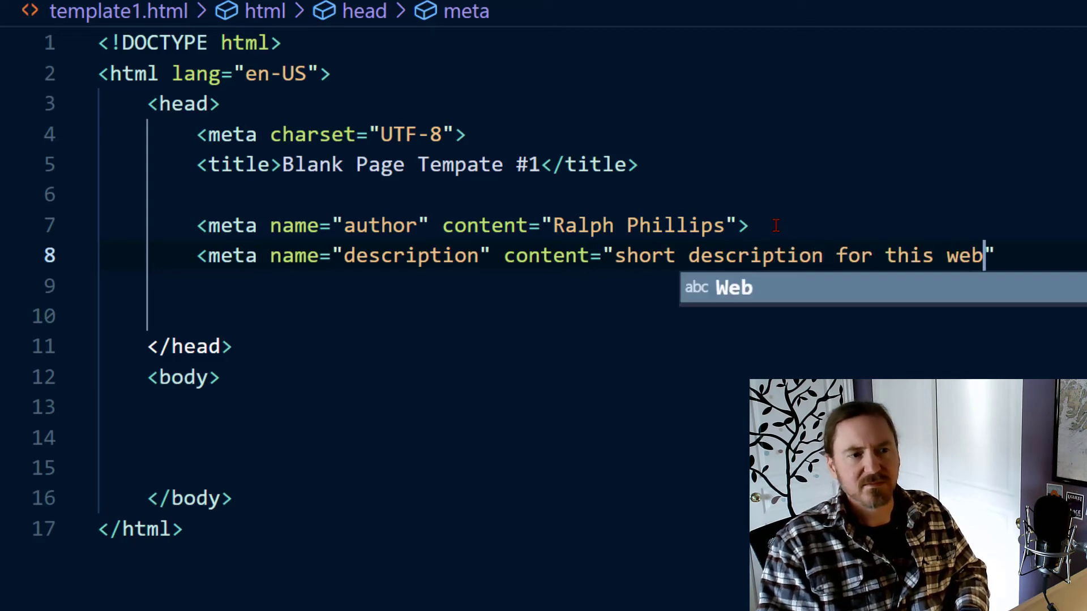
type("page.")
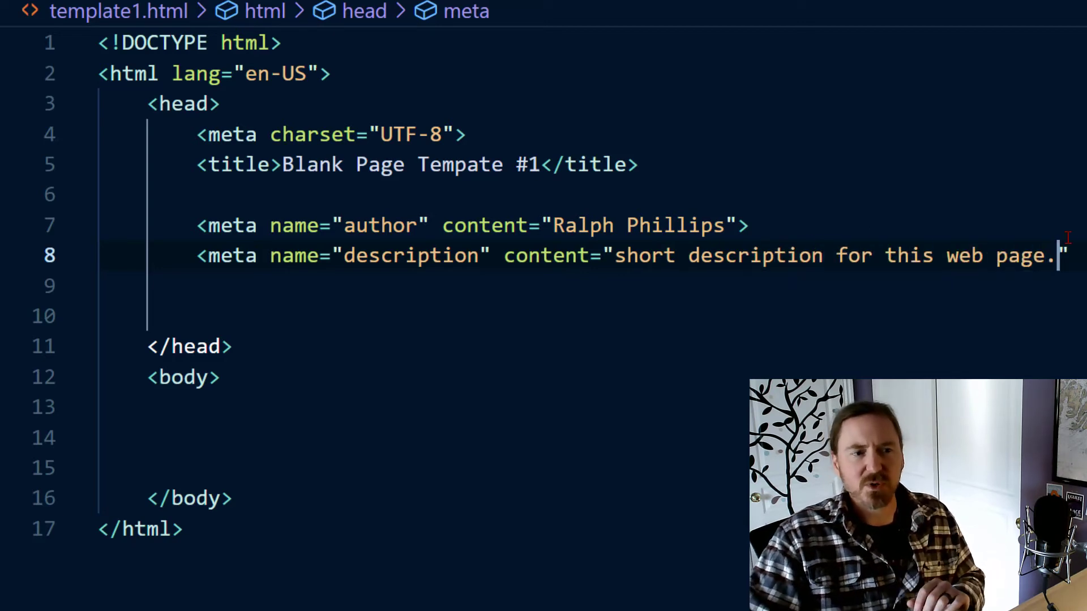
type(">")
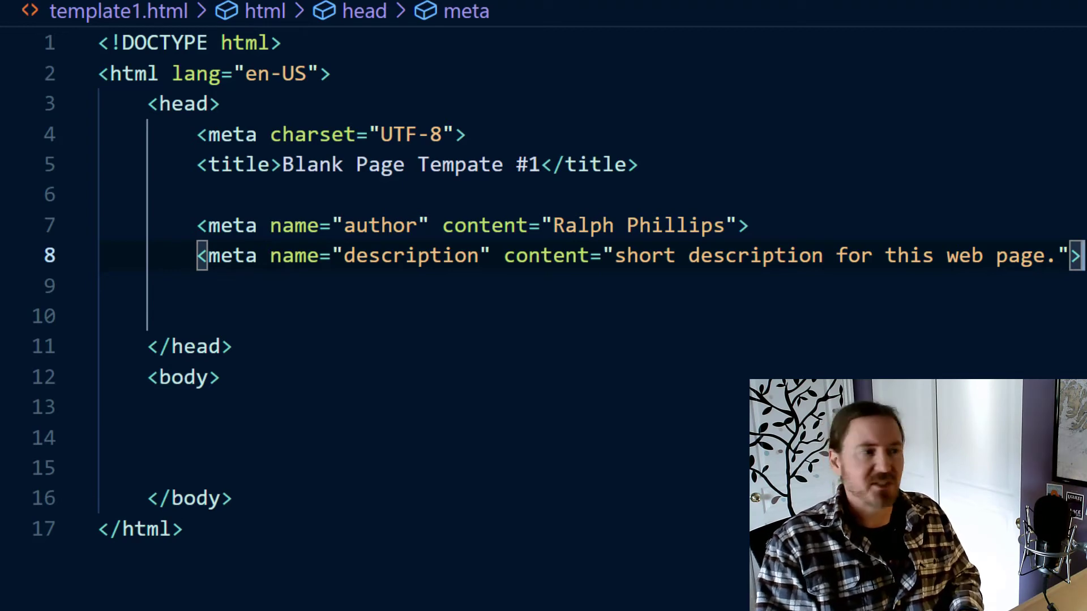
type("<e")
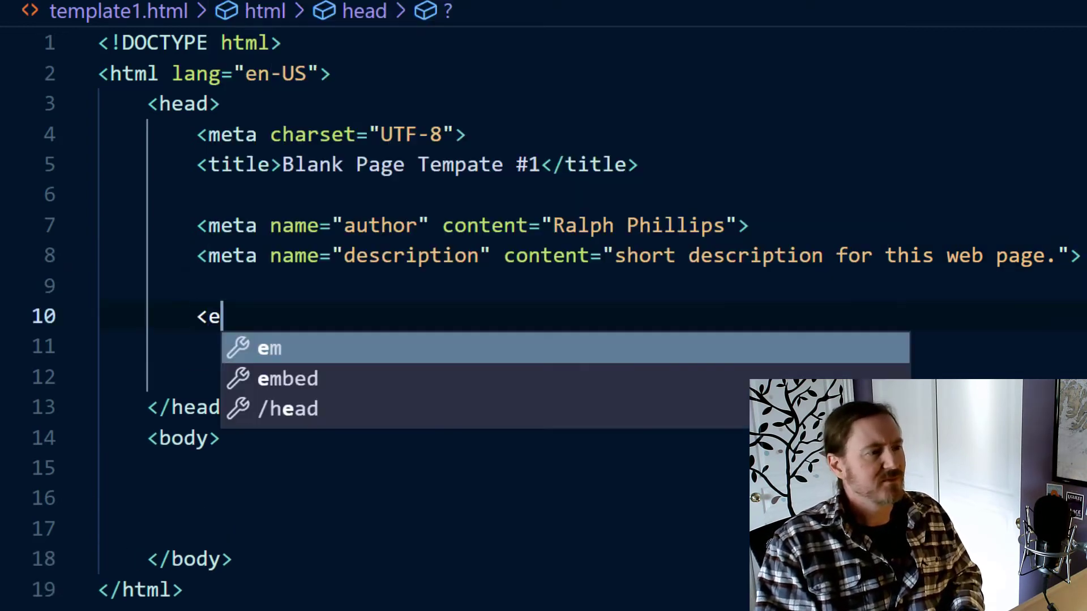
Type <meta name="viewport" content="width=device-width,initial-scale=1.0"> on line 10.
type("meta name=")
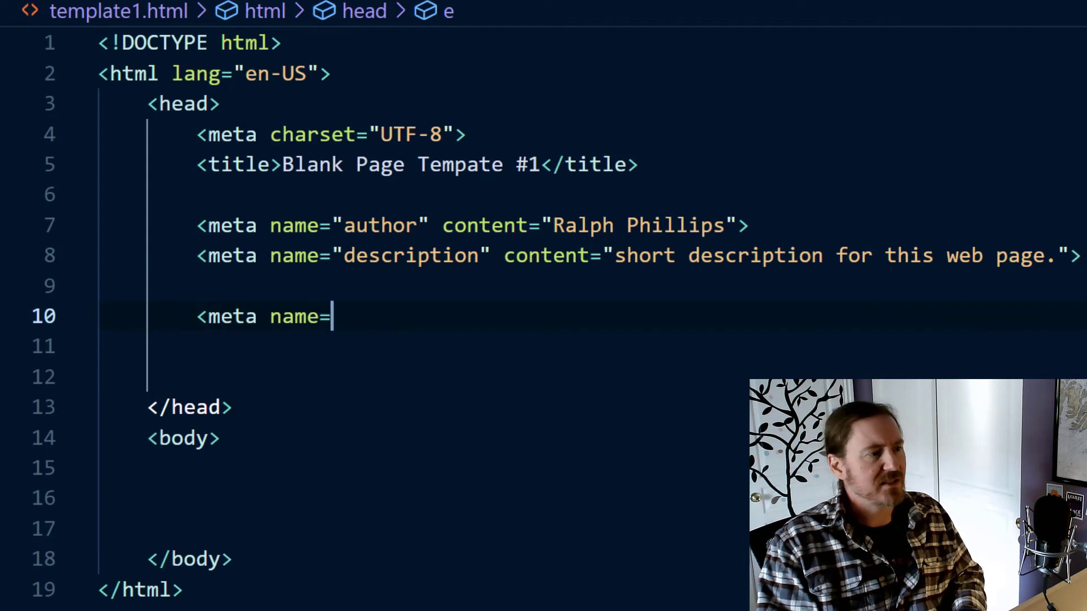
type("\"viewport\"")
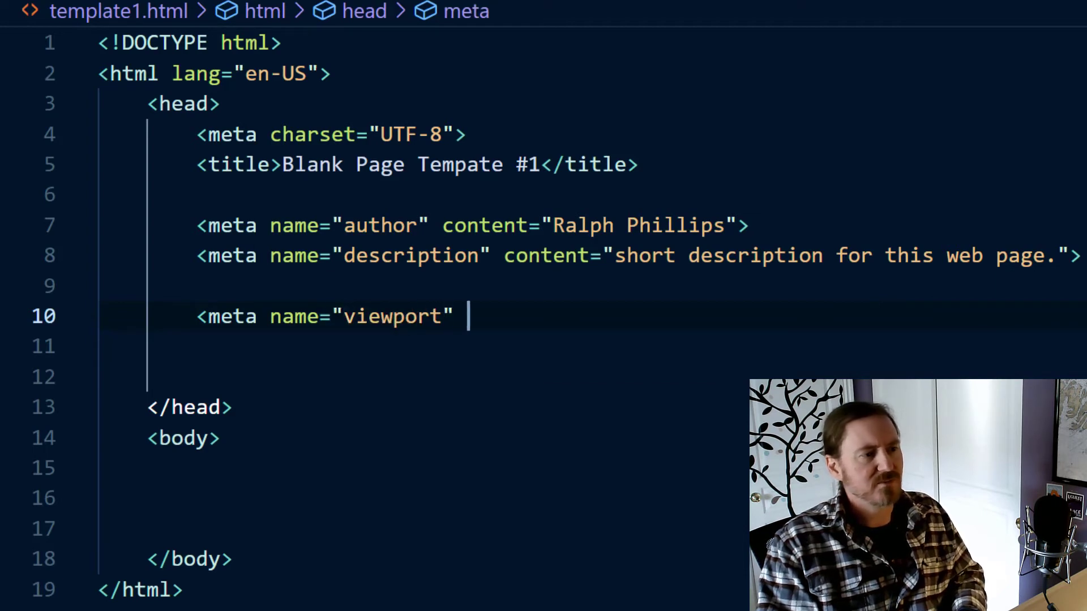
type("content=\"\"")
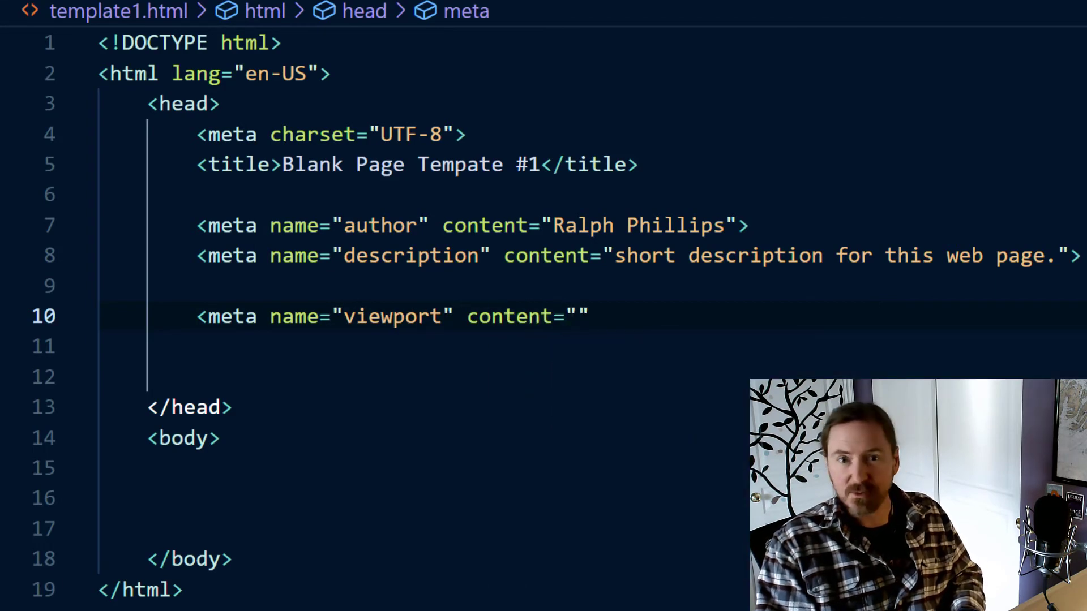
type("width")
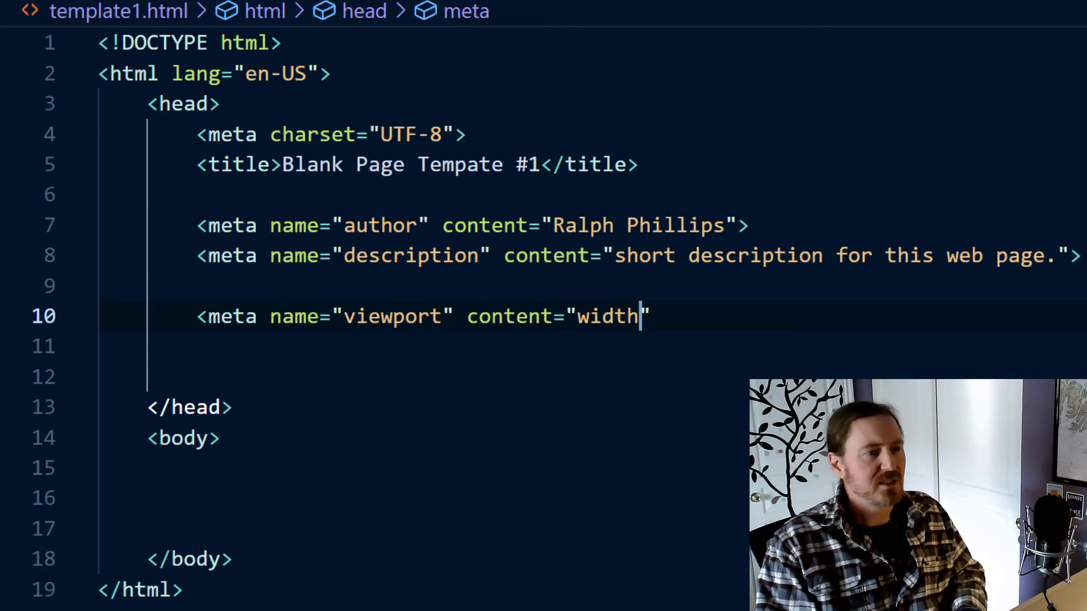
type("=device-wi")
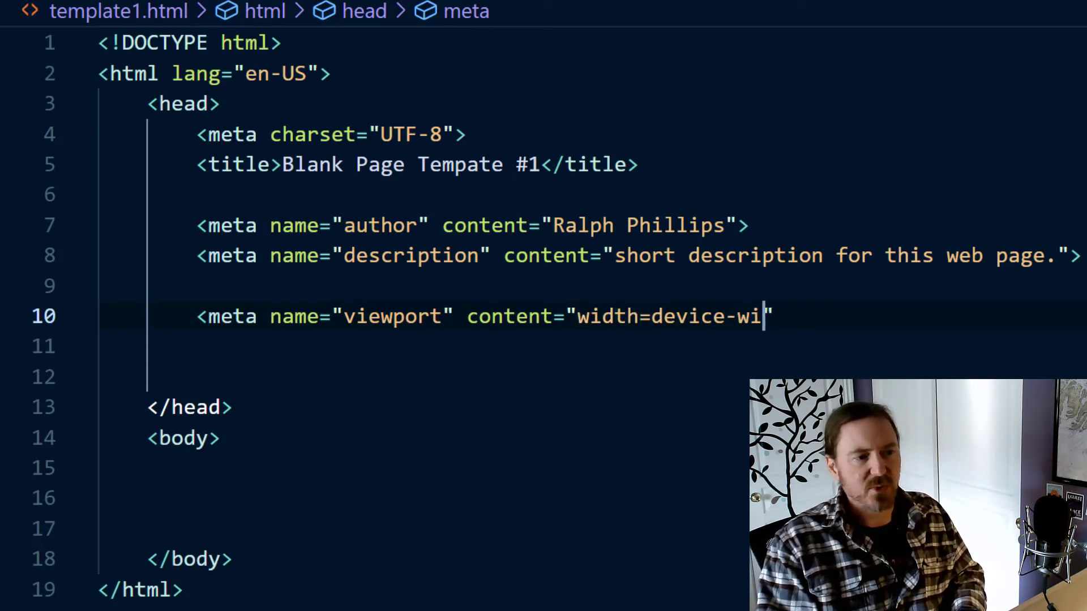
type("dth,initia")
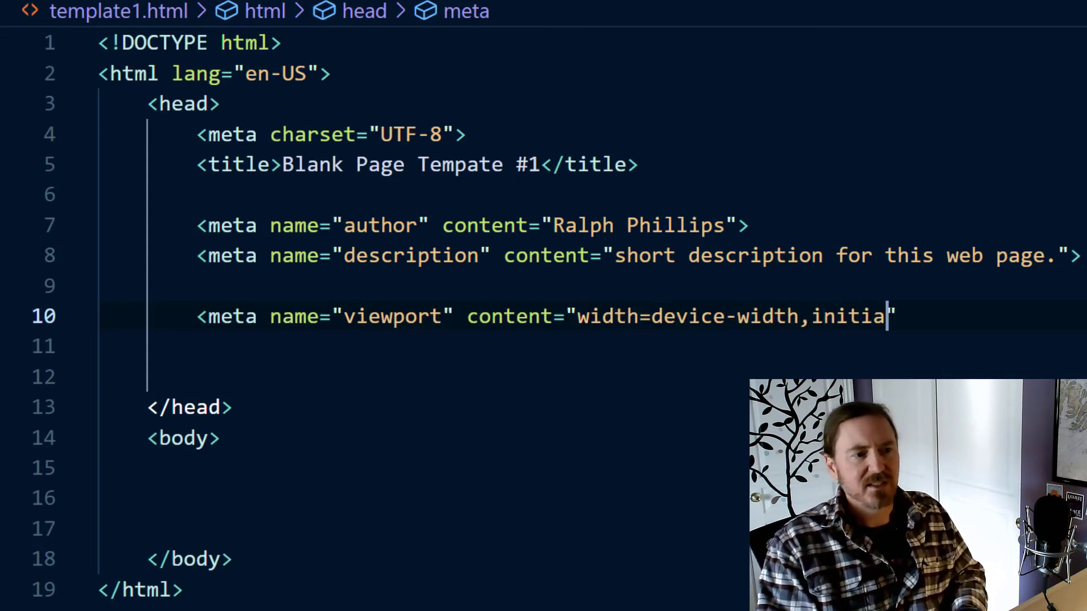
type("l-scale")
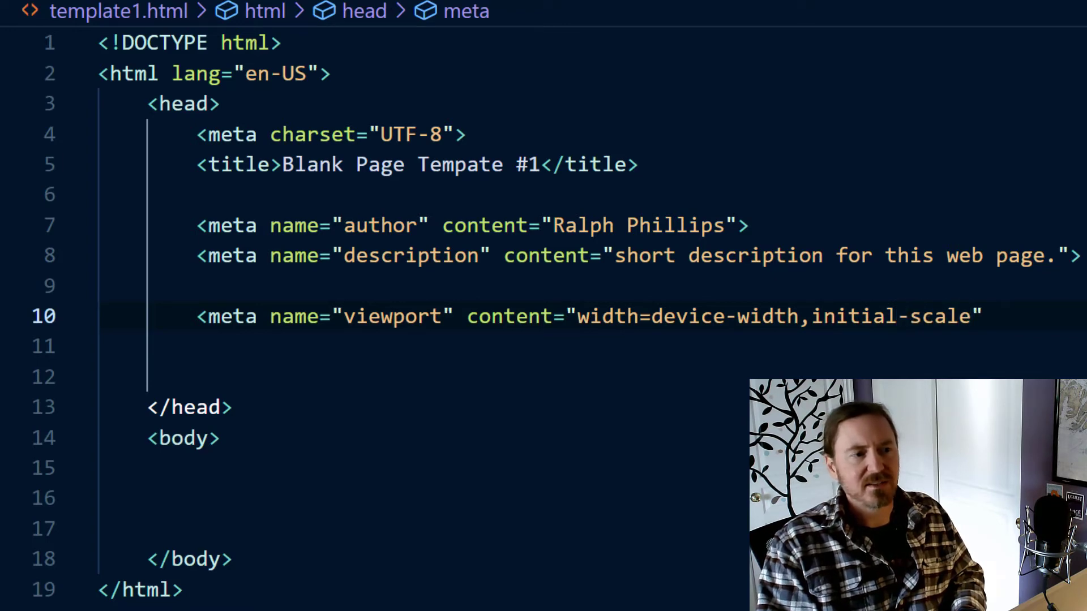
type("=1.0")
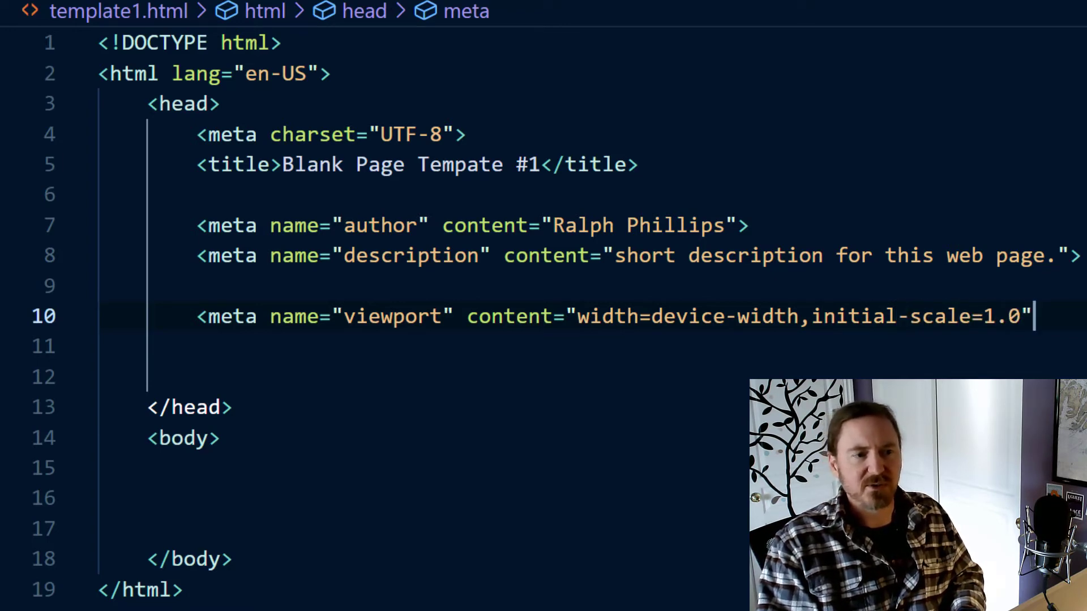
type(">")
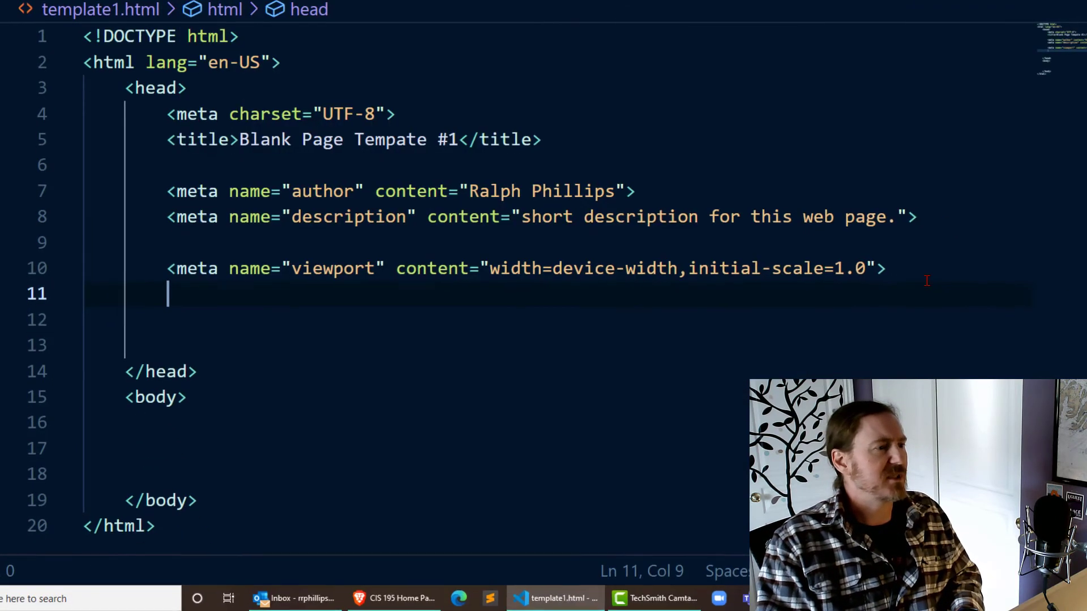
Add a stylesheet link tag pointing to styles/stylefile.css.
type("<link")
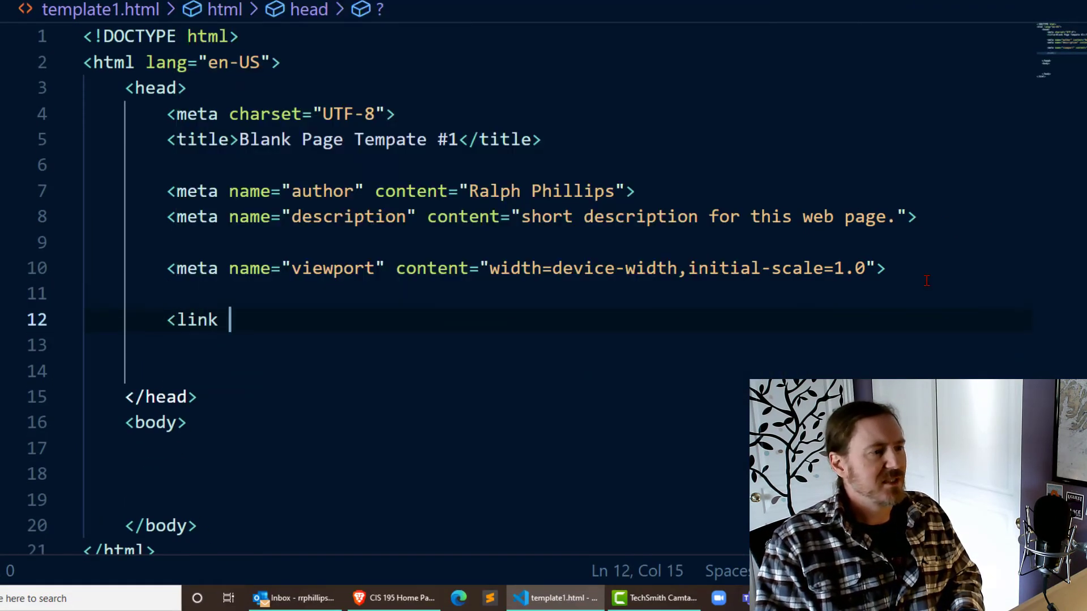
type("rel=")
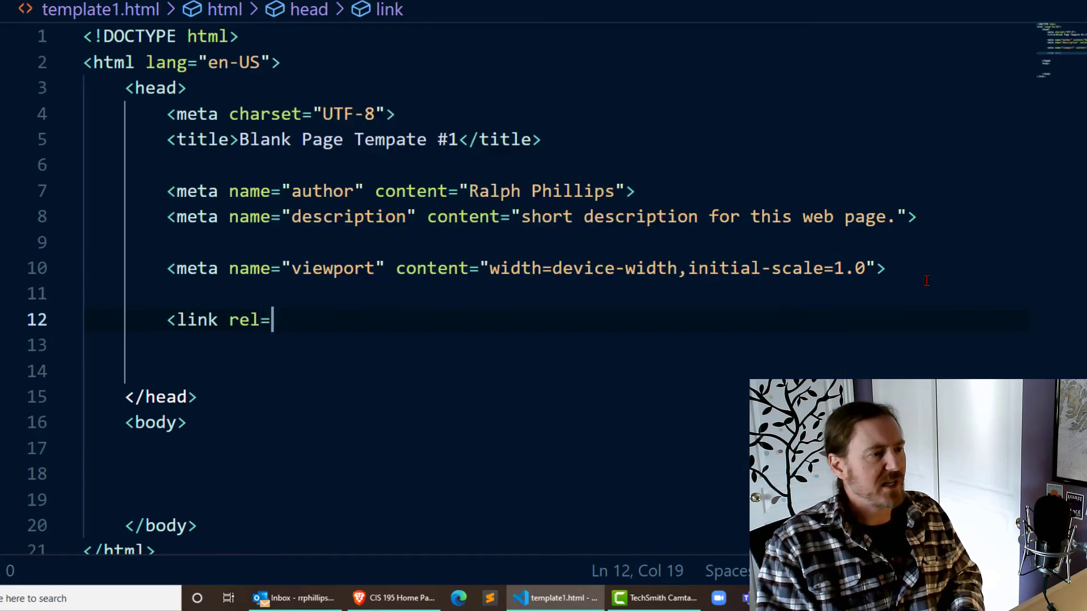
type("\"stylesheet\" href=\"")
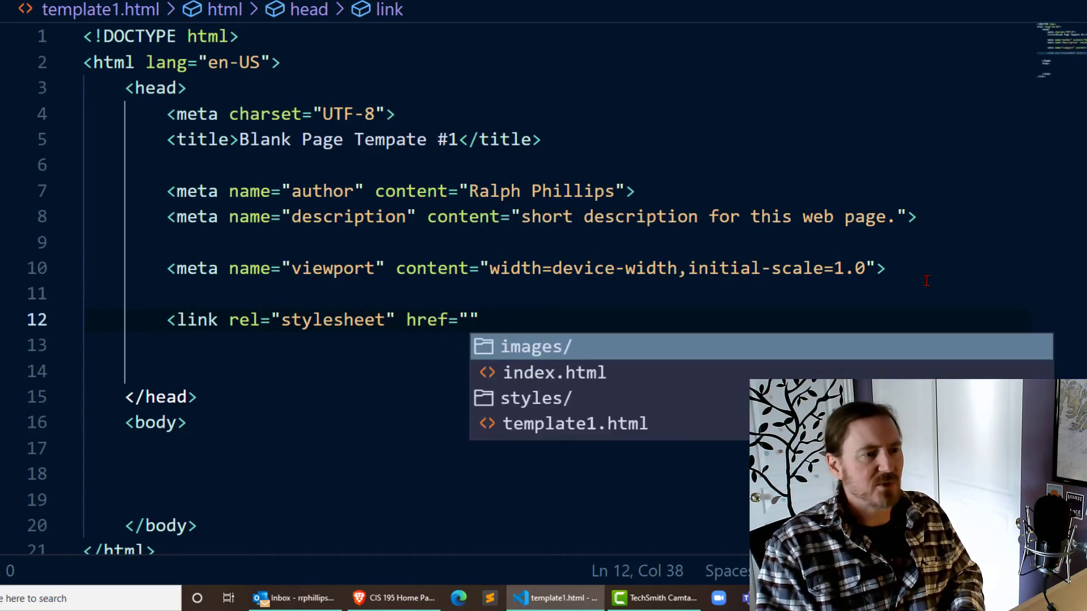
type("styles/st")
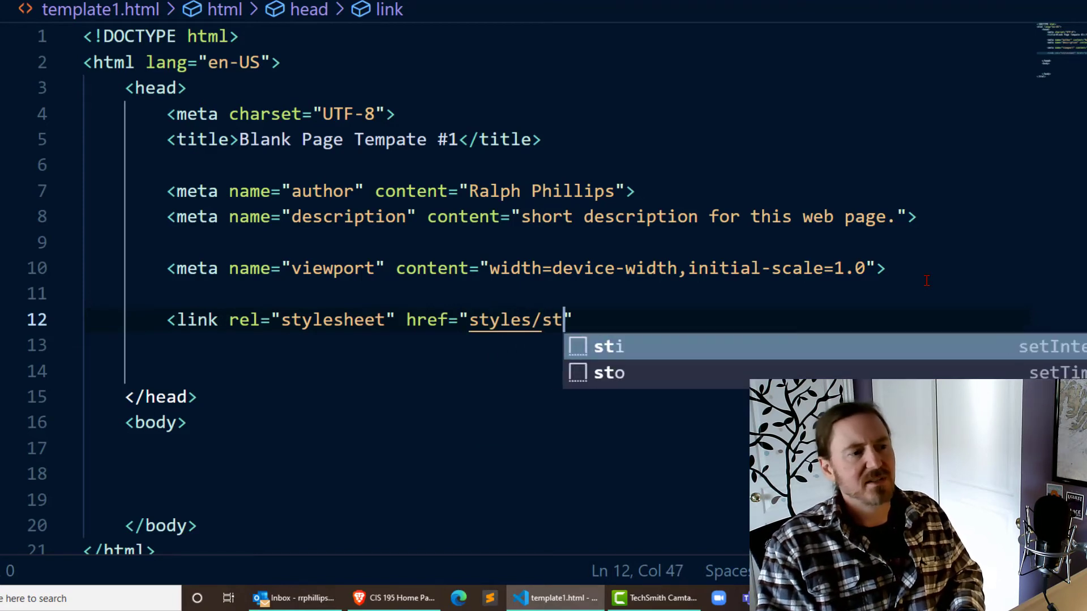
type("ylefile.css")
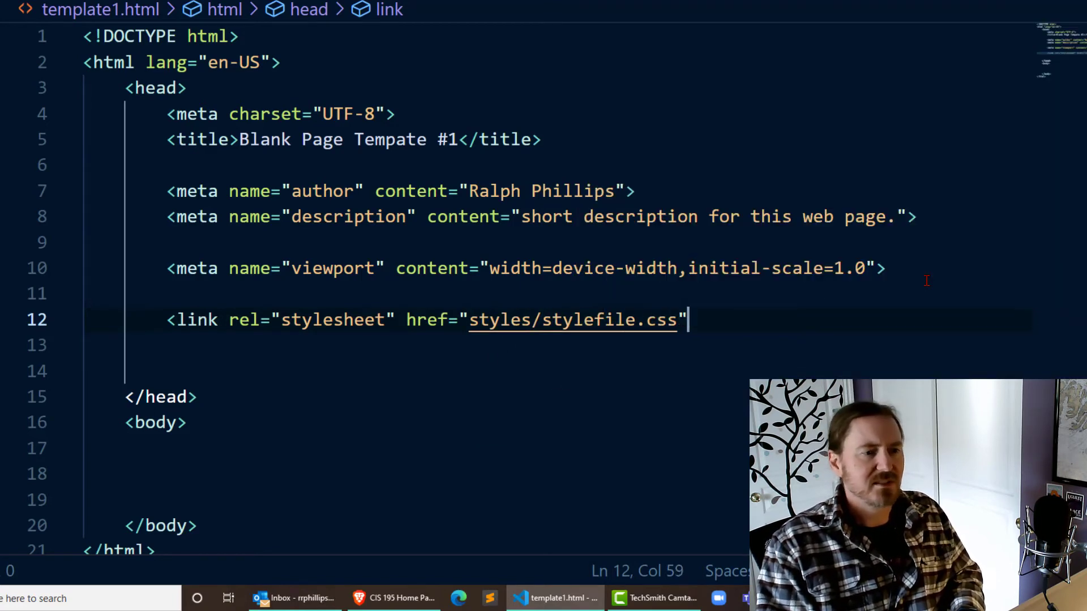
type(">")
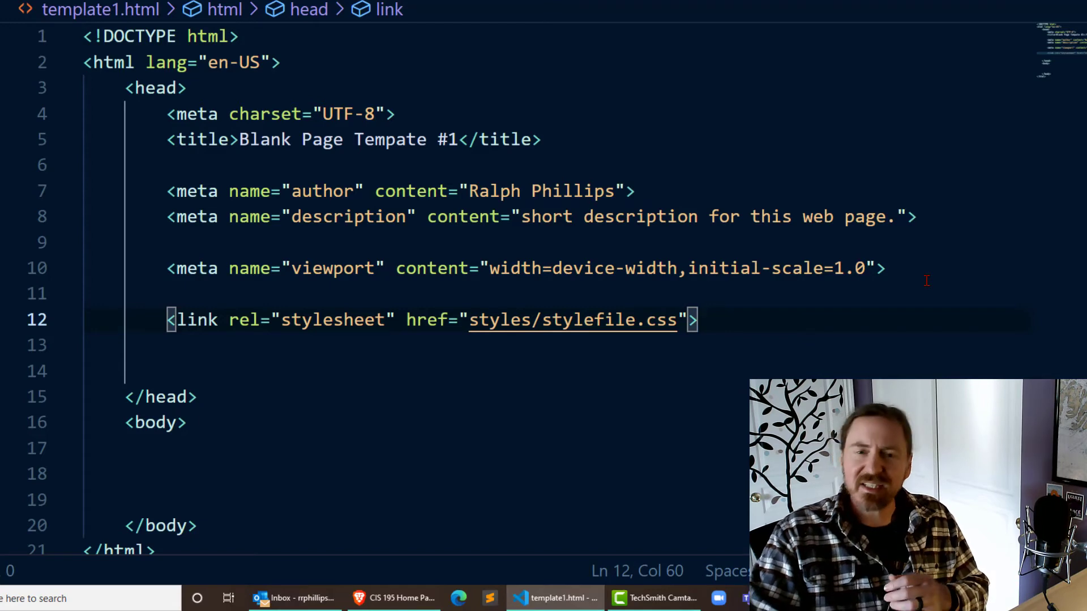
mouse_move(309, 293)
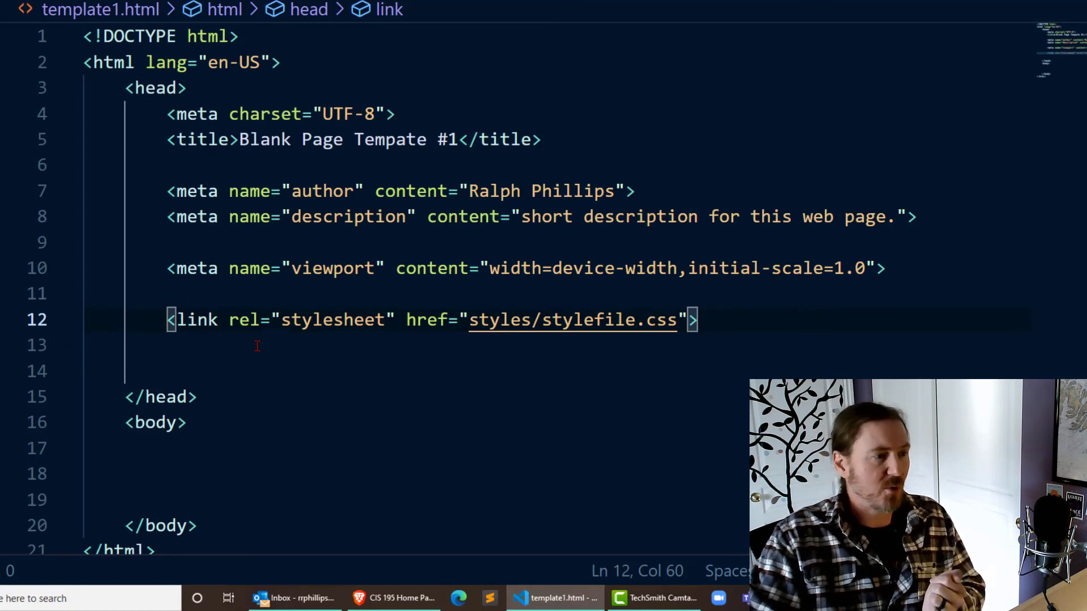
Change the href to '/styles/stylefile.css' and delete the blank lines below the link.
left_click(468, 319)
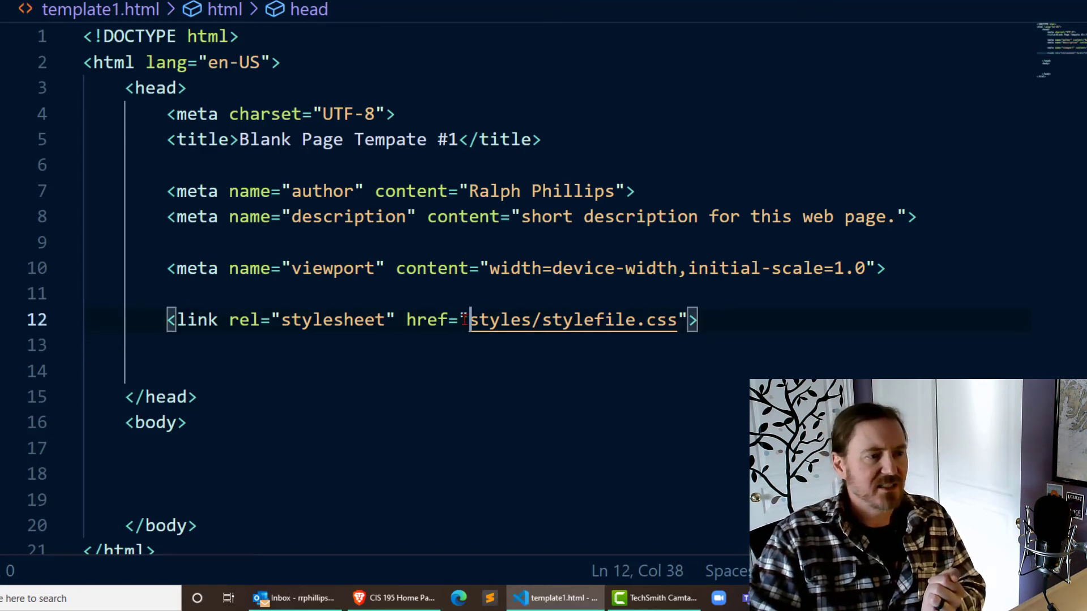
type("/")
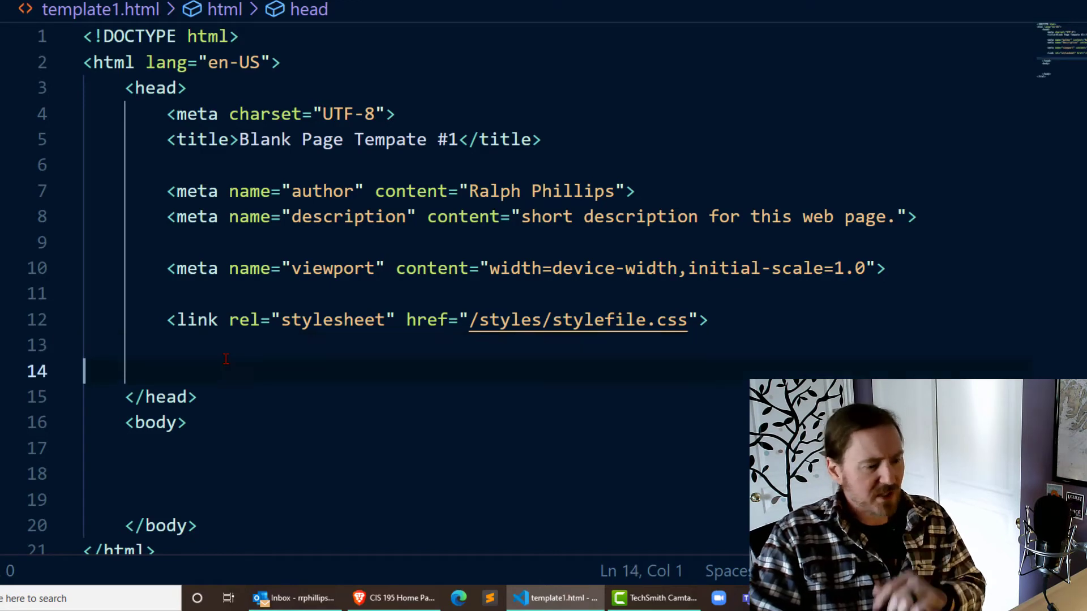
key("Backspace")
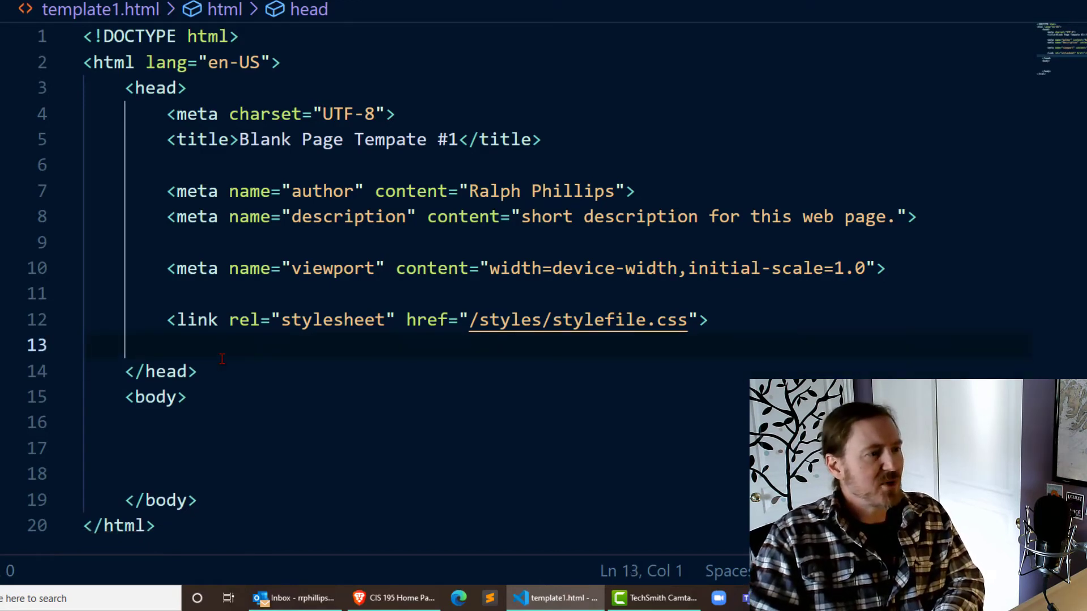
key("Backspace")
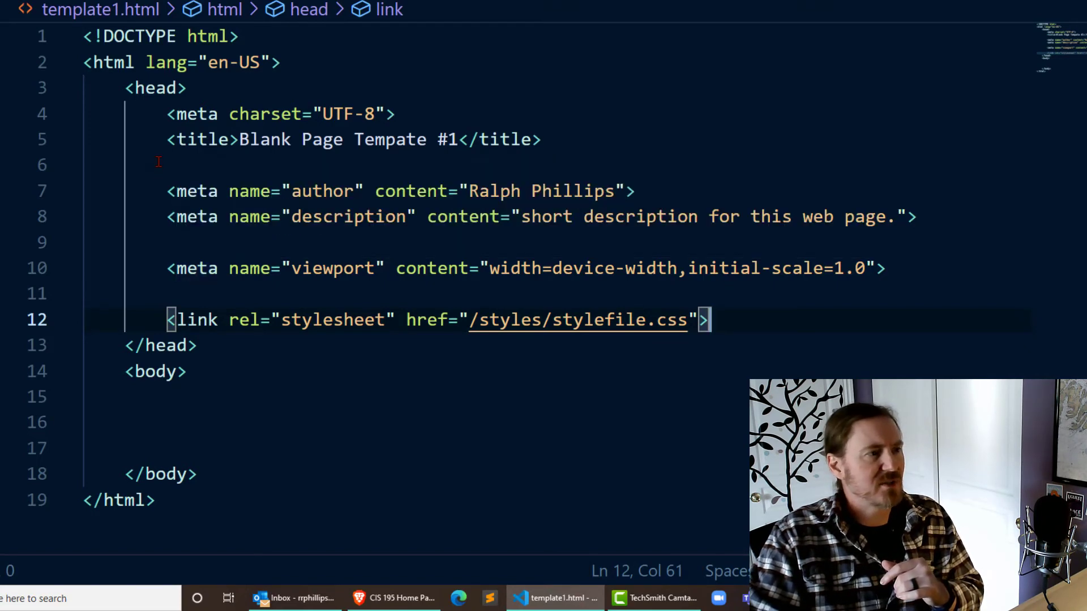
left_click(139, 164)
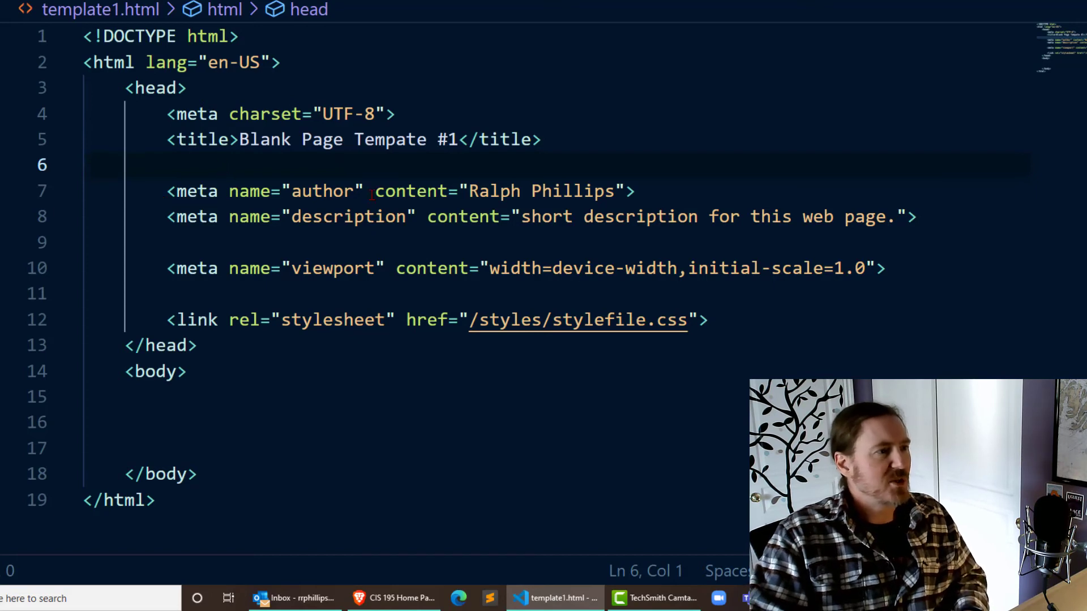
Add 'basic meta tags' and 'meta viewport for mobile' comments above their tags.
type("<!-- basic-->")
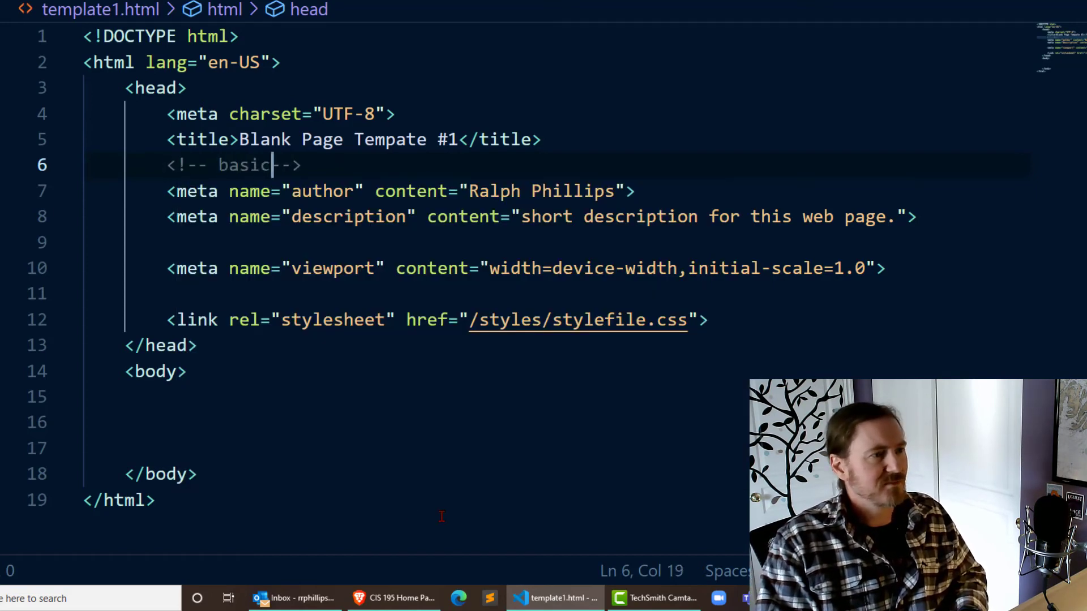
type("meta tags")
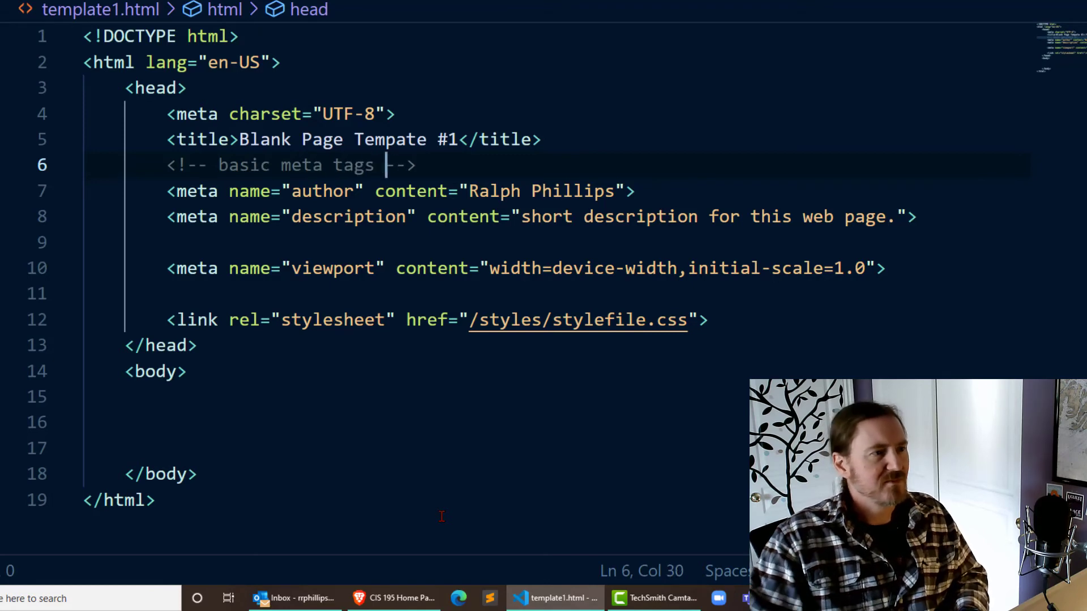
left_click(225, 241)
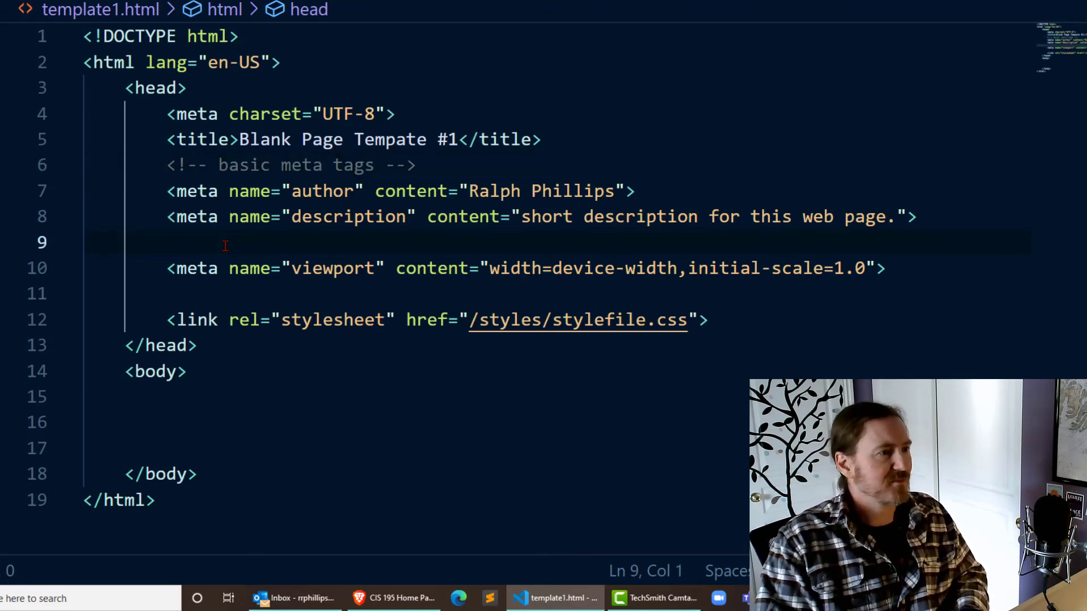
type("<!-- meta v-->")
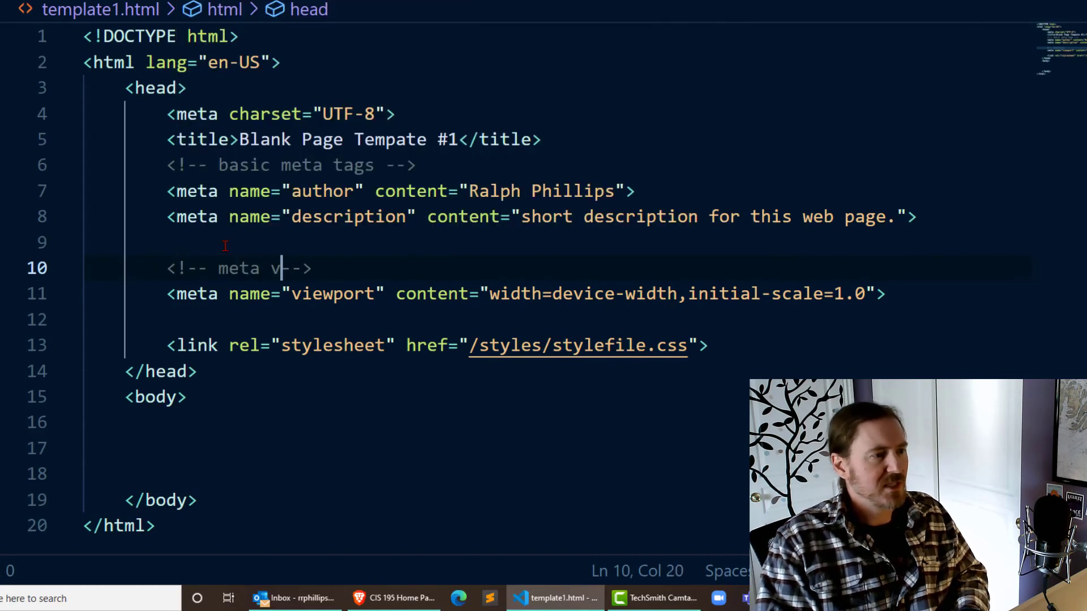
type("iewport f")
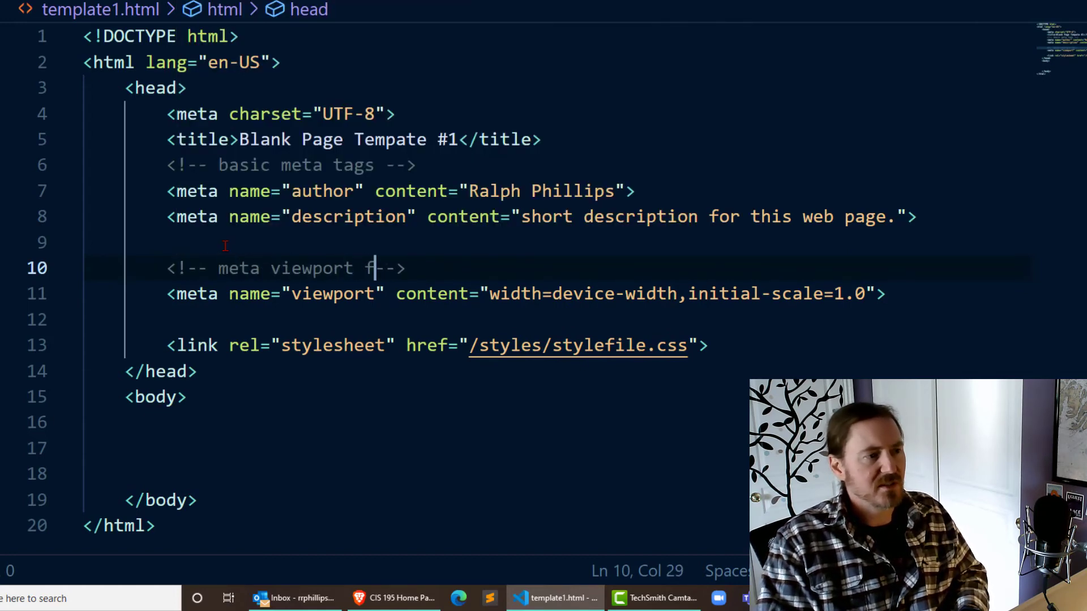
type("or mi")
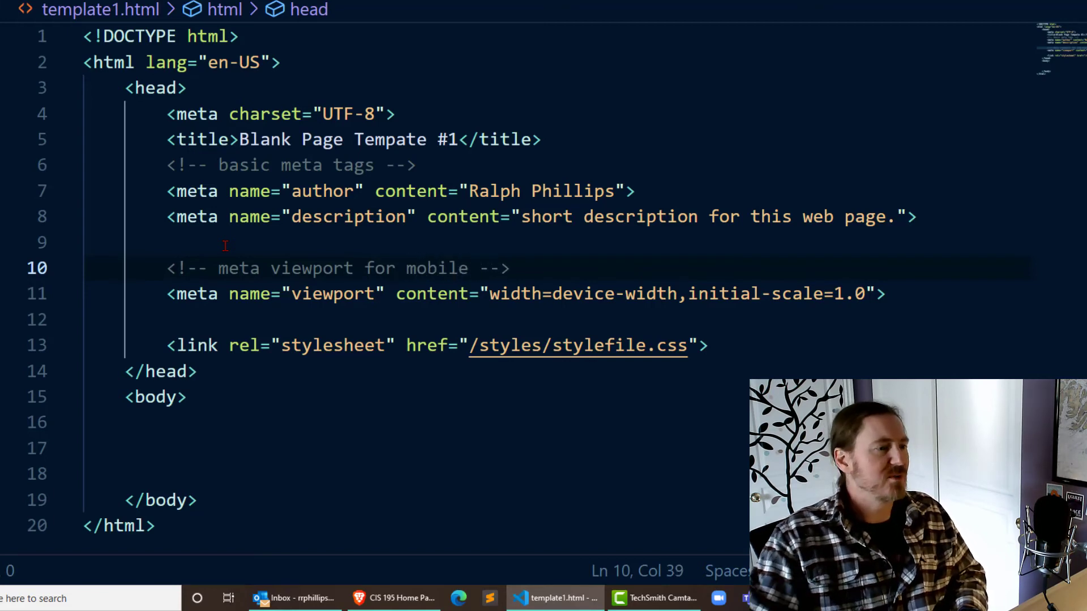
Add an 'external stylessheet' comment above the stylesheet link.
key("Enter")
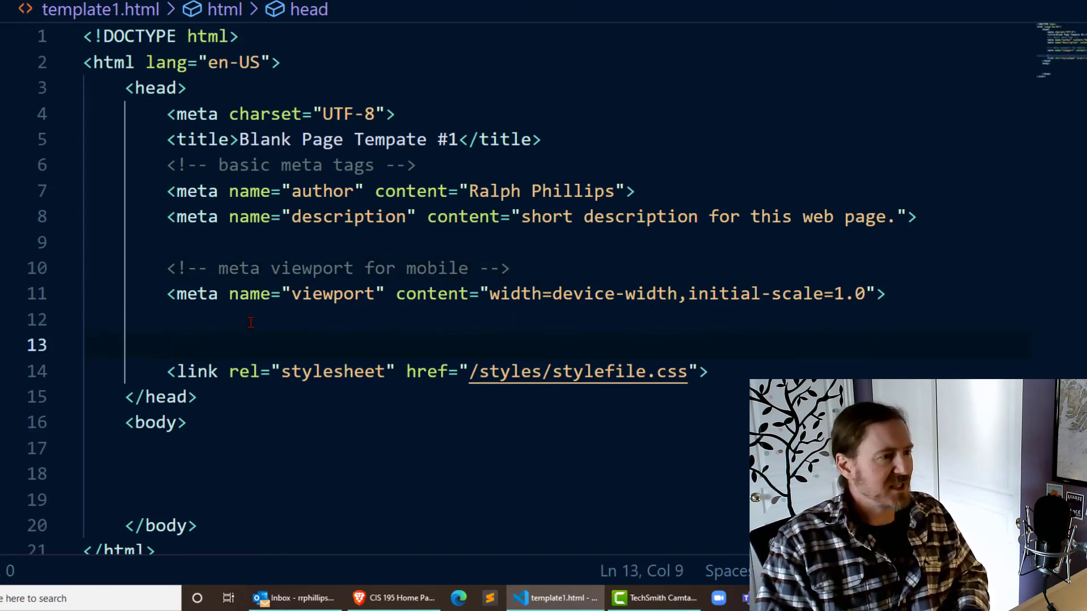
type("<!--  -->")
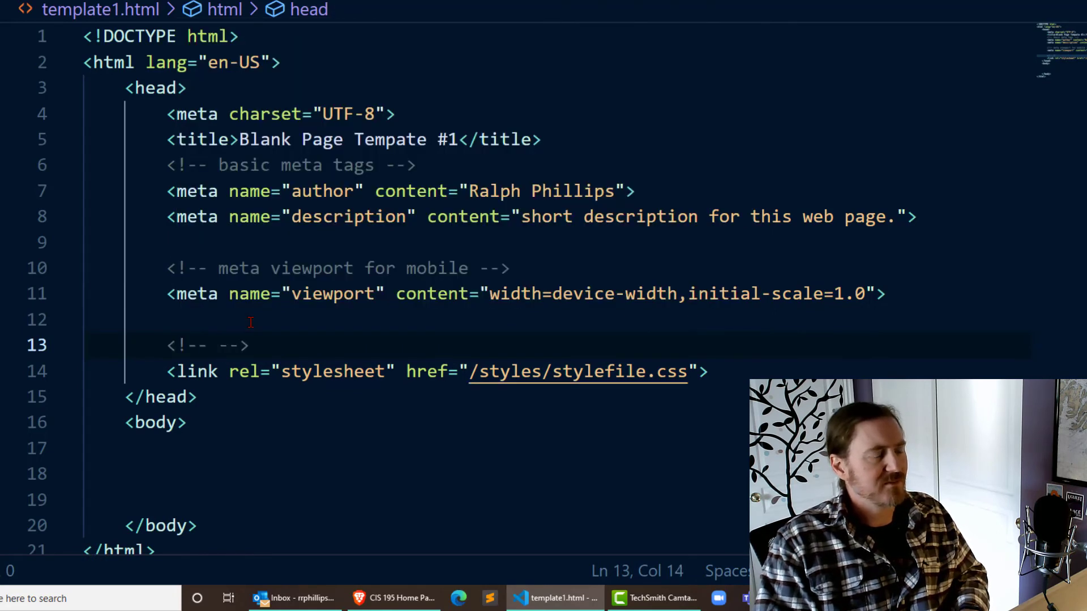
type("external stylessheet")
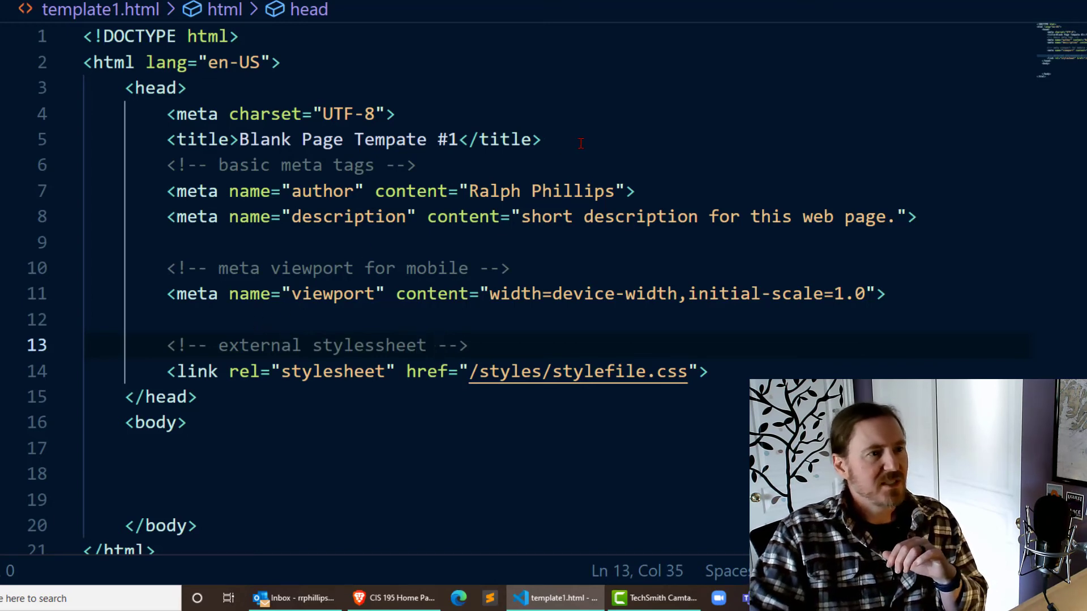
key("Enter")
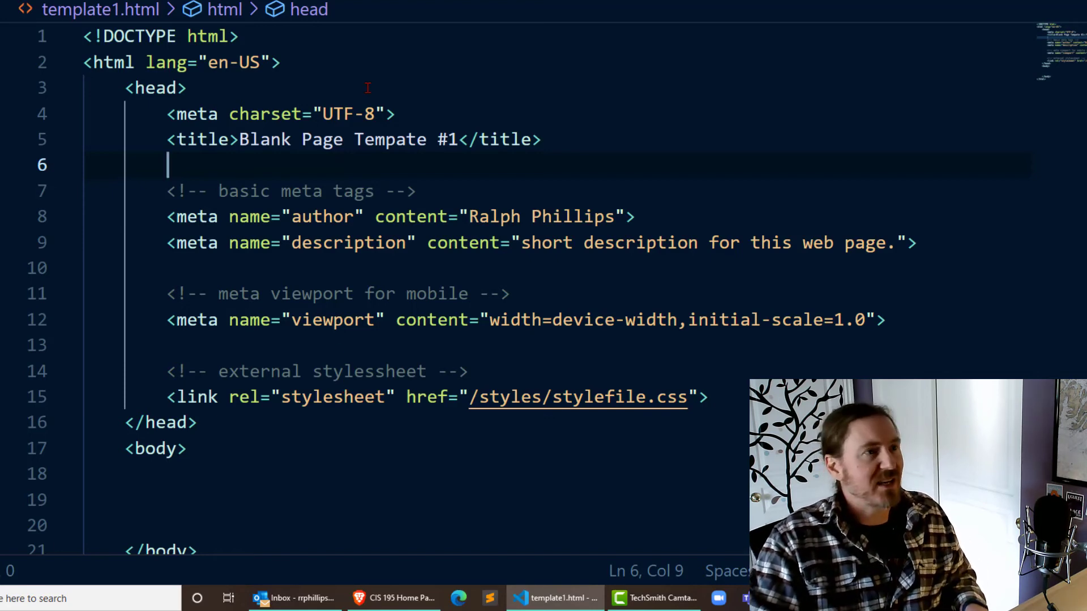
Bring Brave to the front, showing the locally served CIS 195 Web Development home page.
left_click(458, 598)
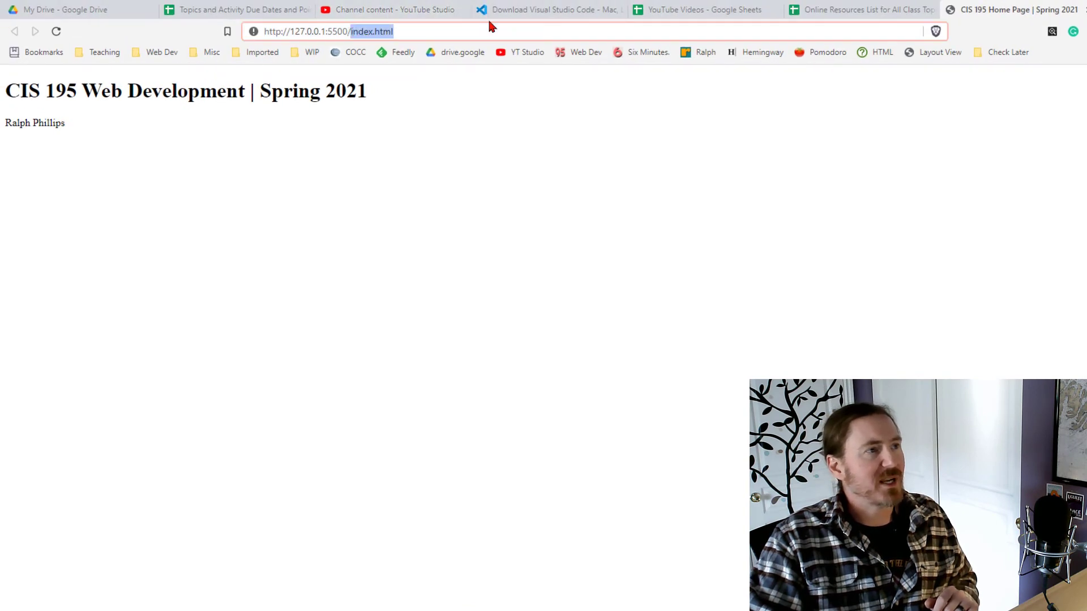
mouse_move(541, 180)
type("template1")
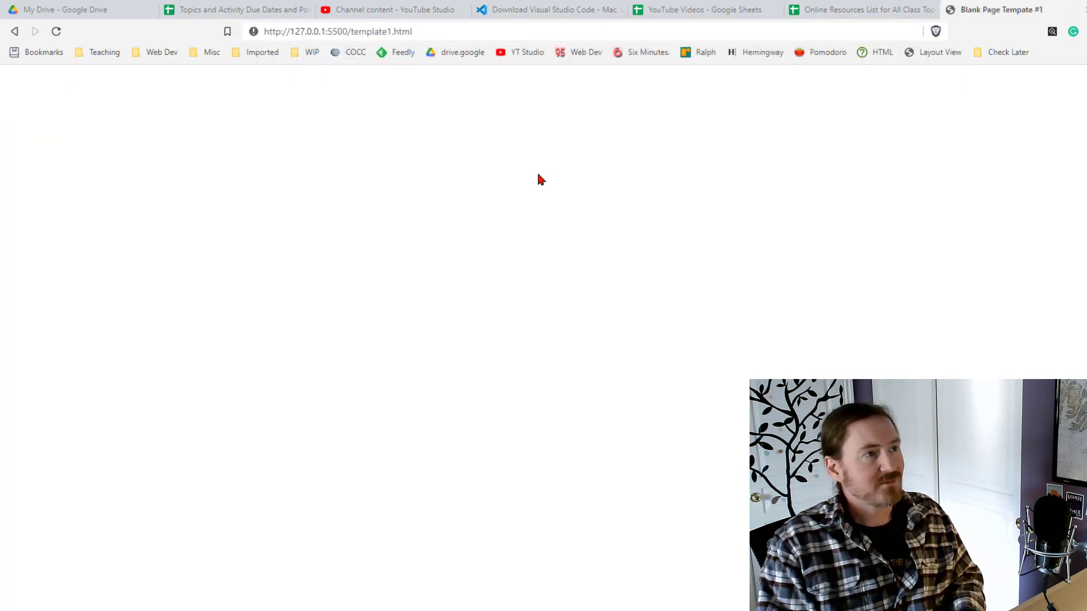
mouse_move(555, 362)
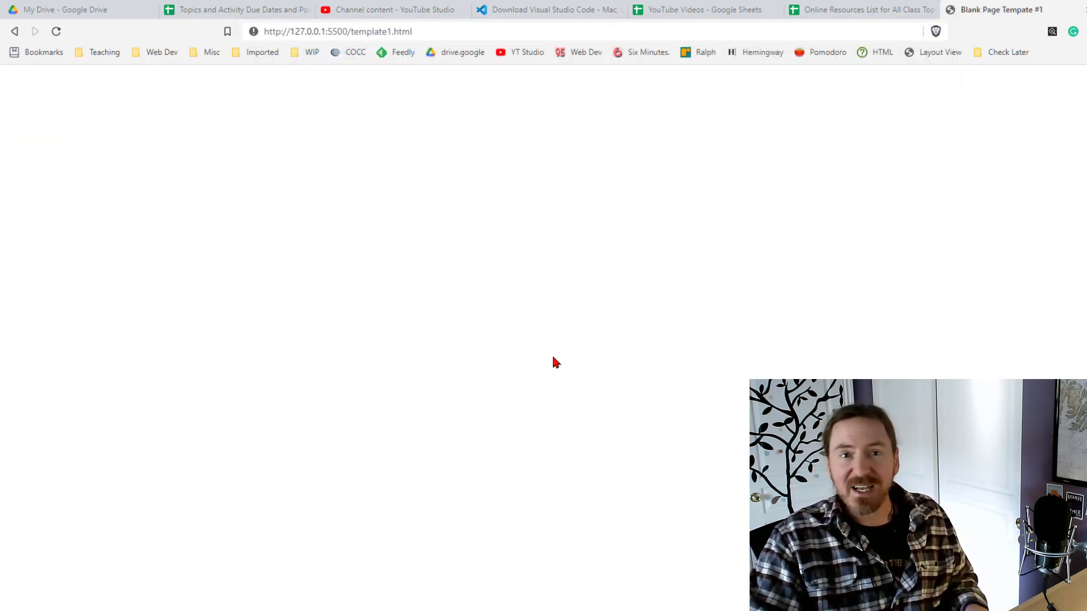
mouse_move(547, 355)
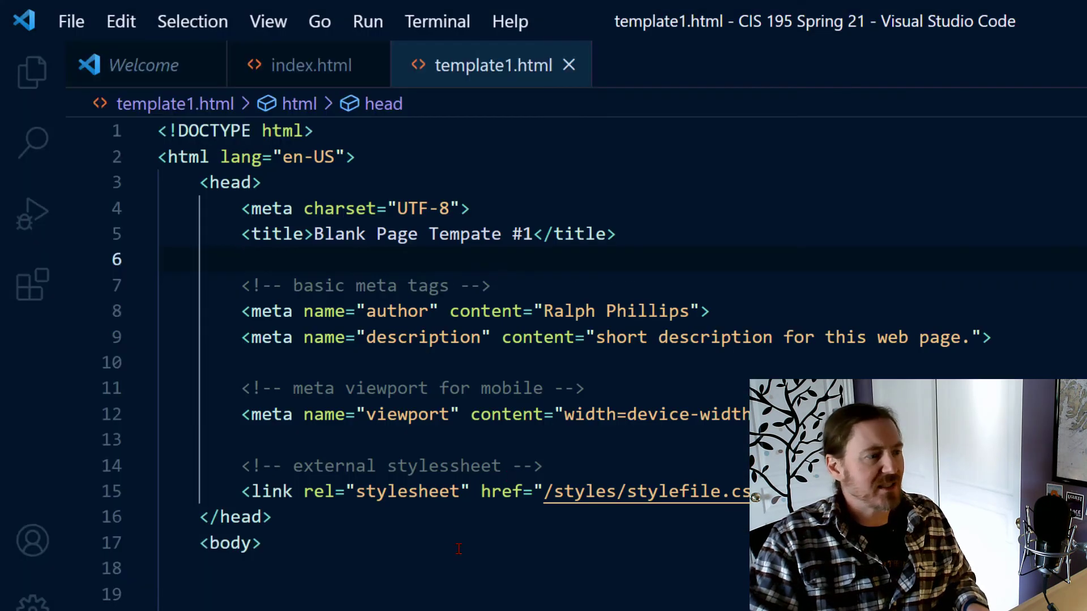
scroll("down", 3)
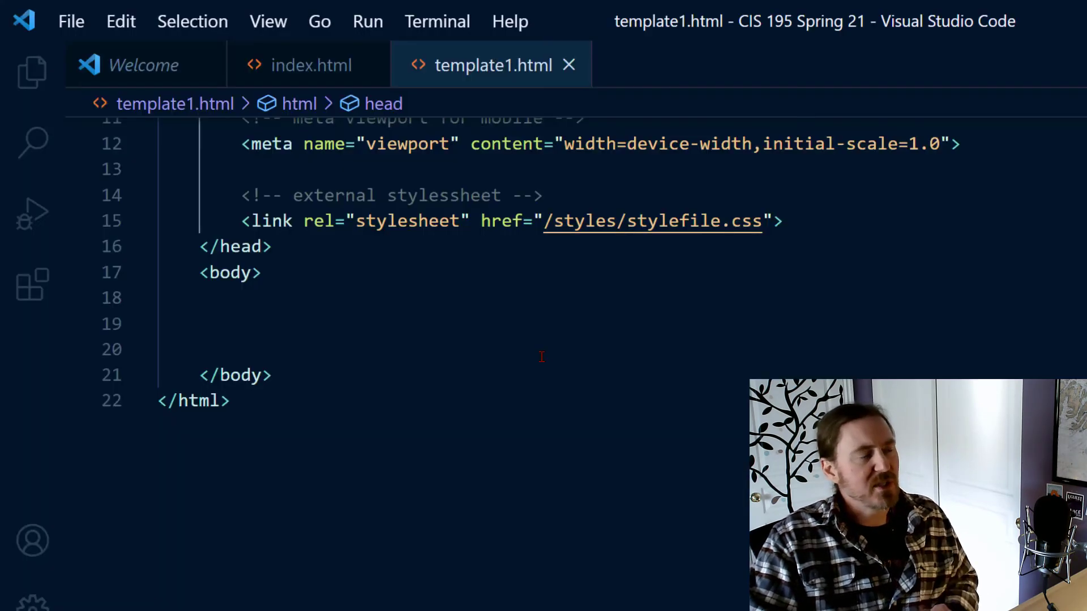
scroll("up", 3)
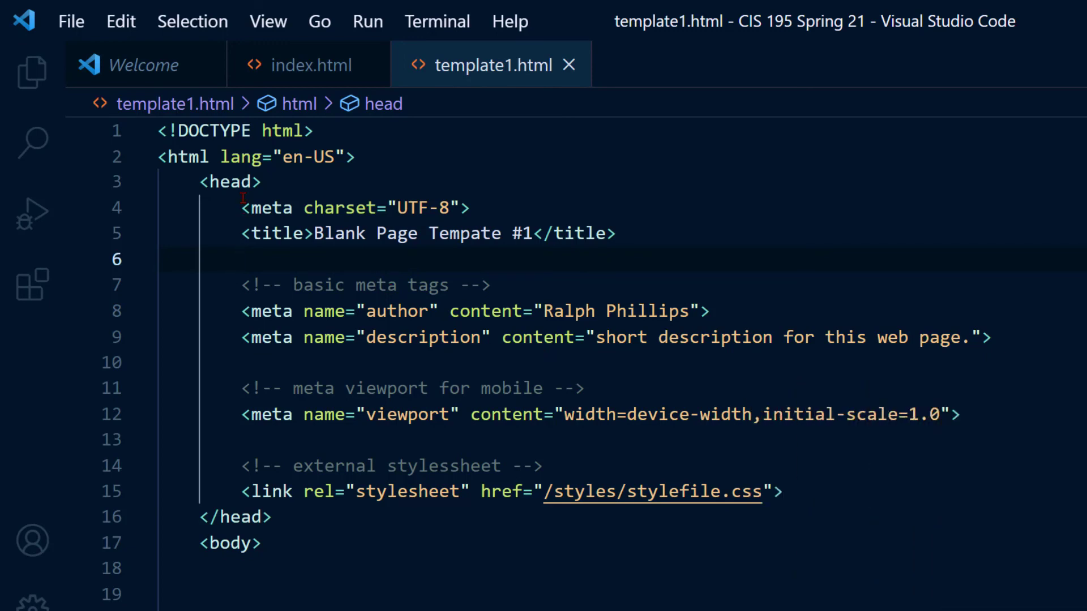
mouse_move(364, 503)
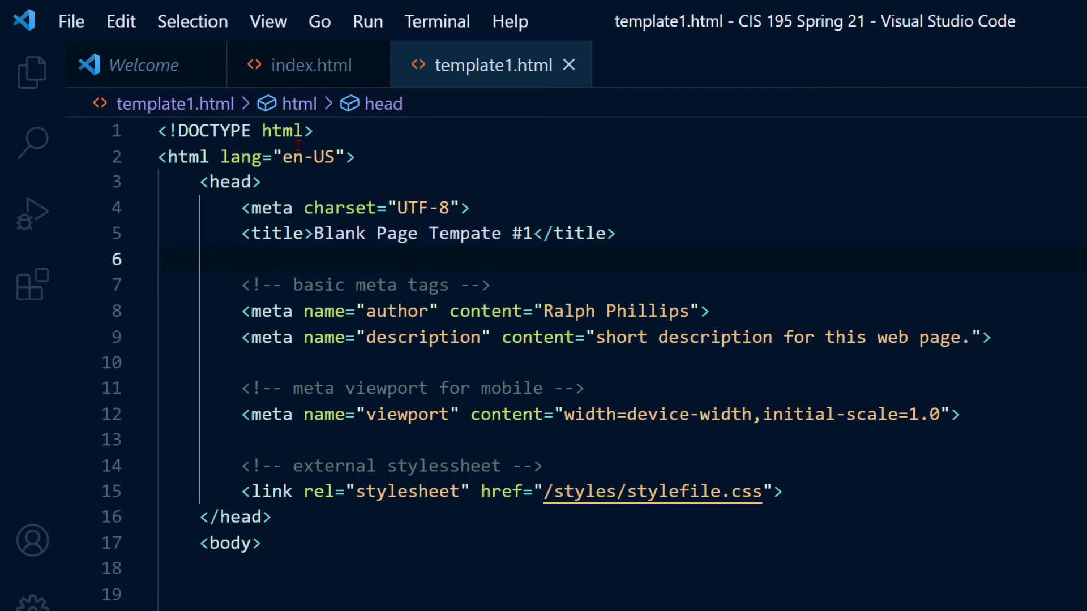
left_click(236, 130)
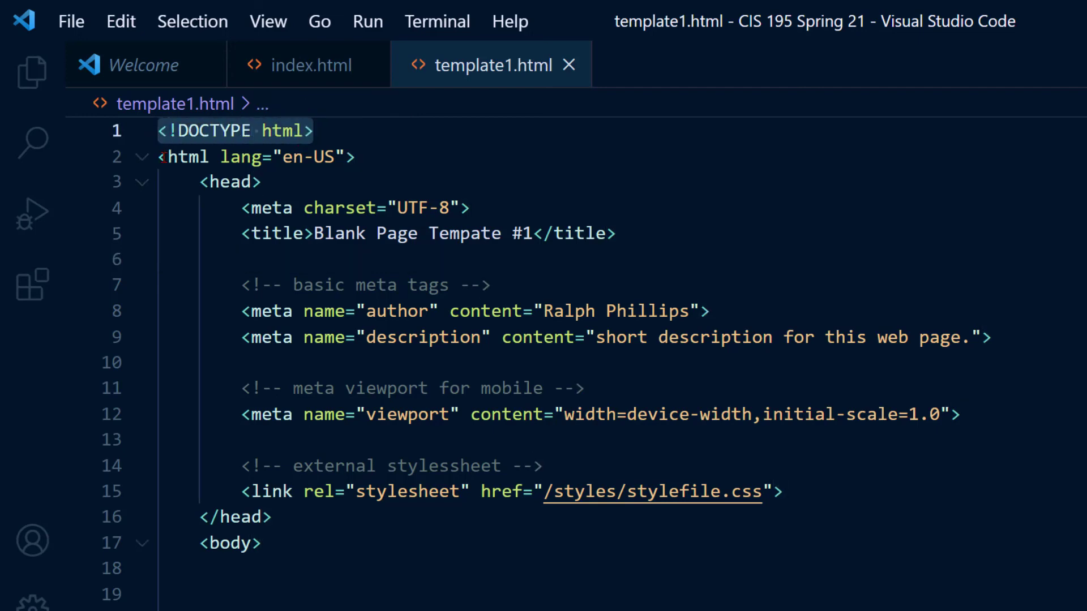
left_click(398, 157)
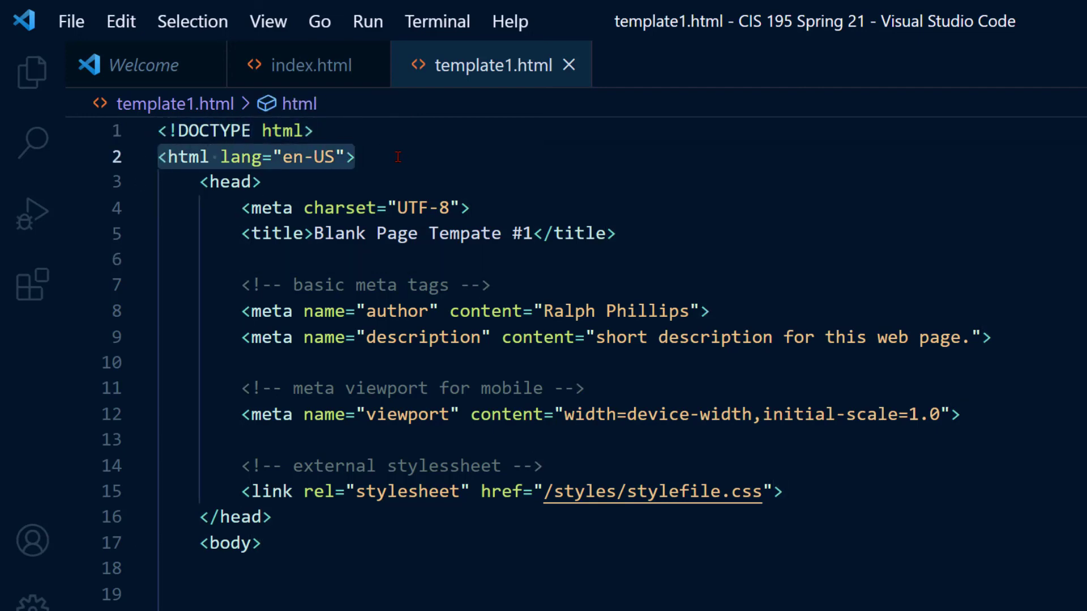
mouse_move(200, 182)
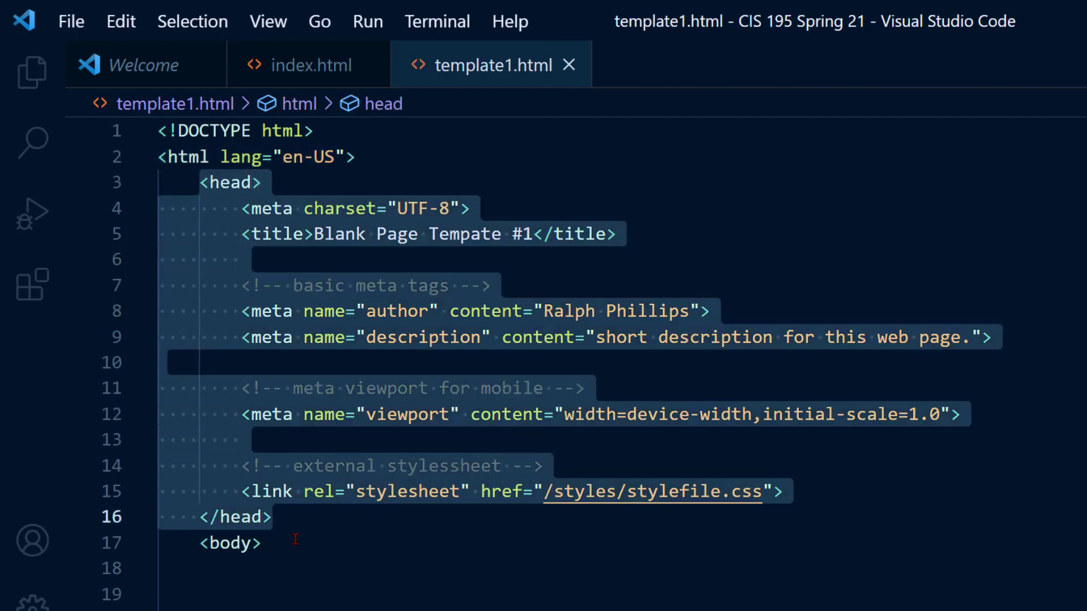
left_click(262, 182)
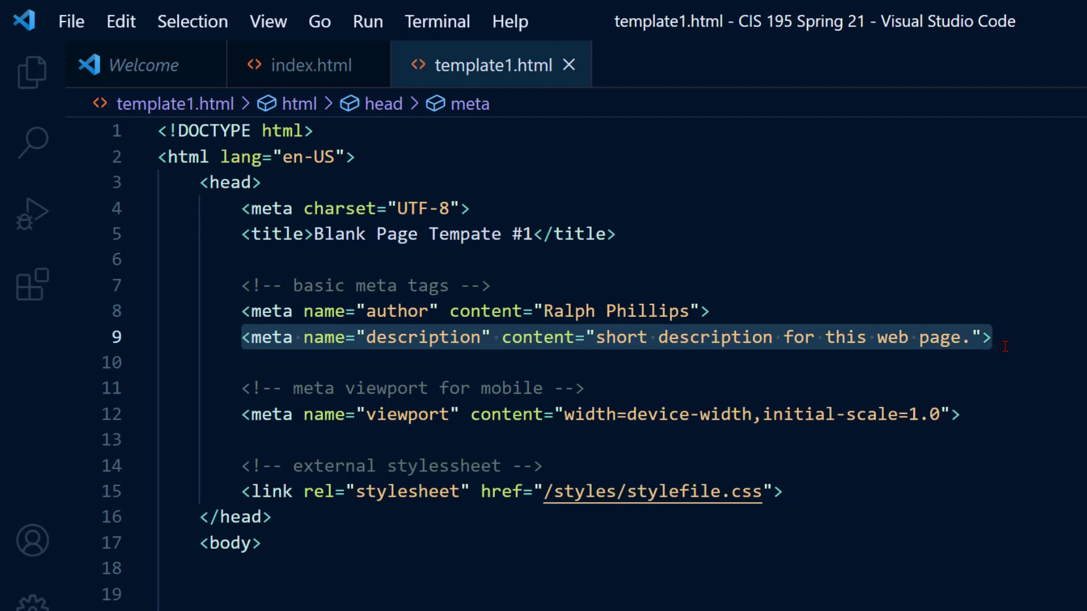
scroll("down", 3)
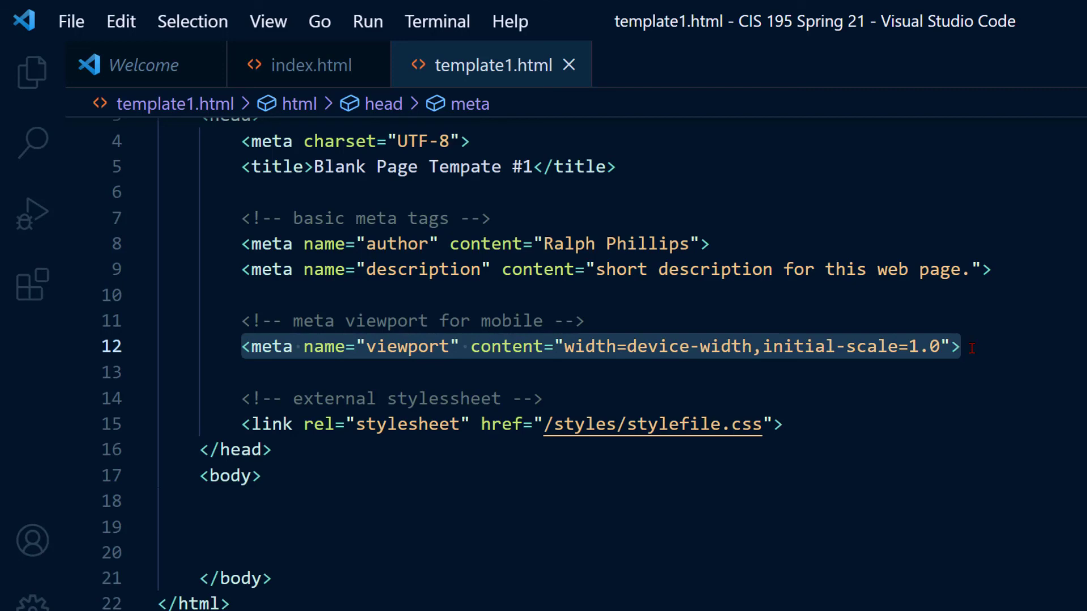
mouse_move(818, 447)
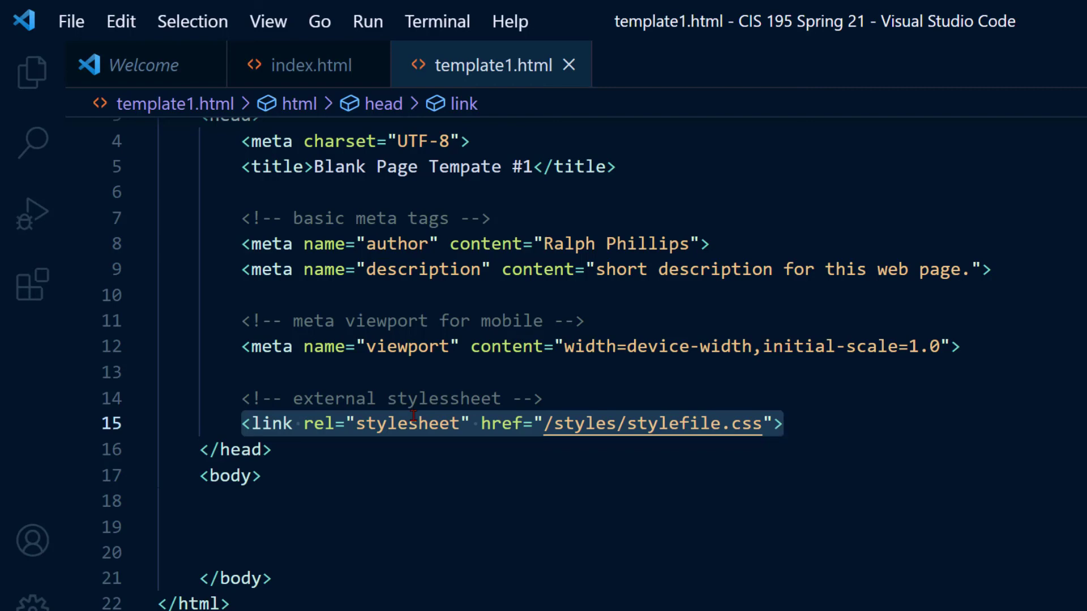
left_click(783, 424)
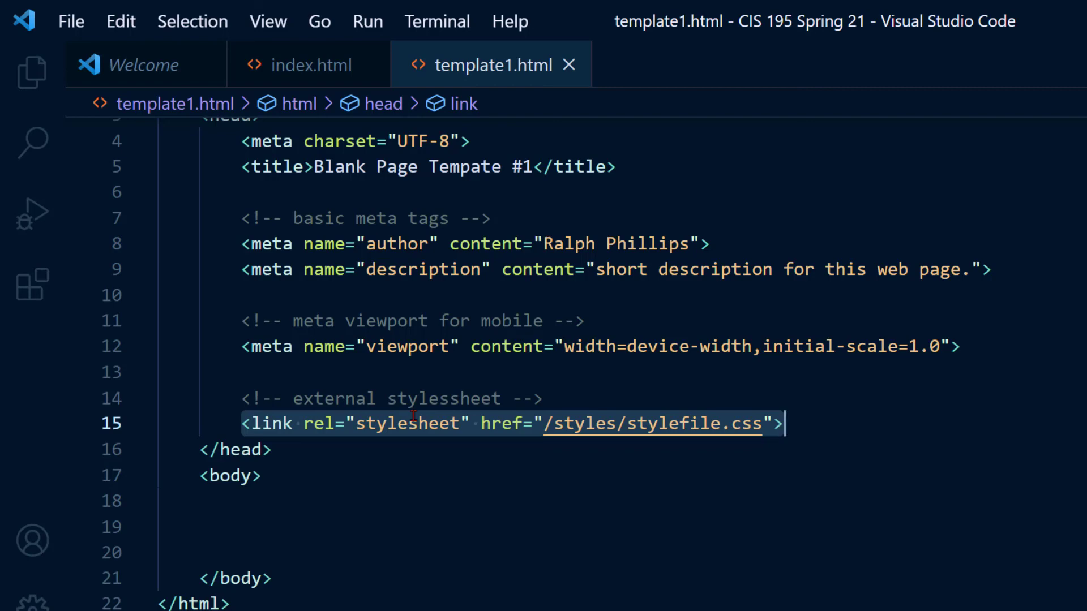
left_click(544, 399)
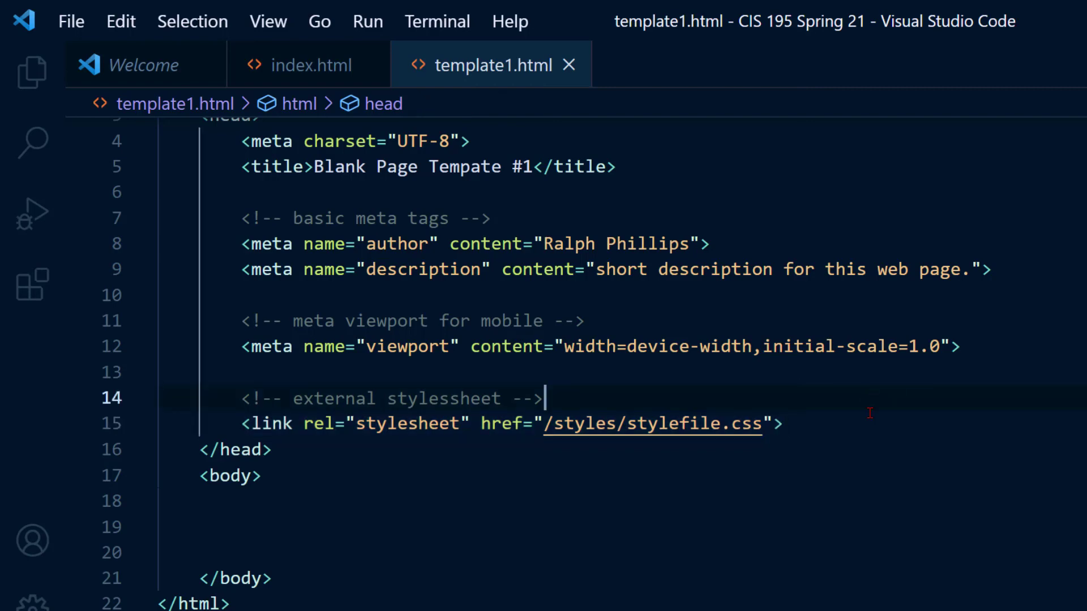